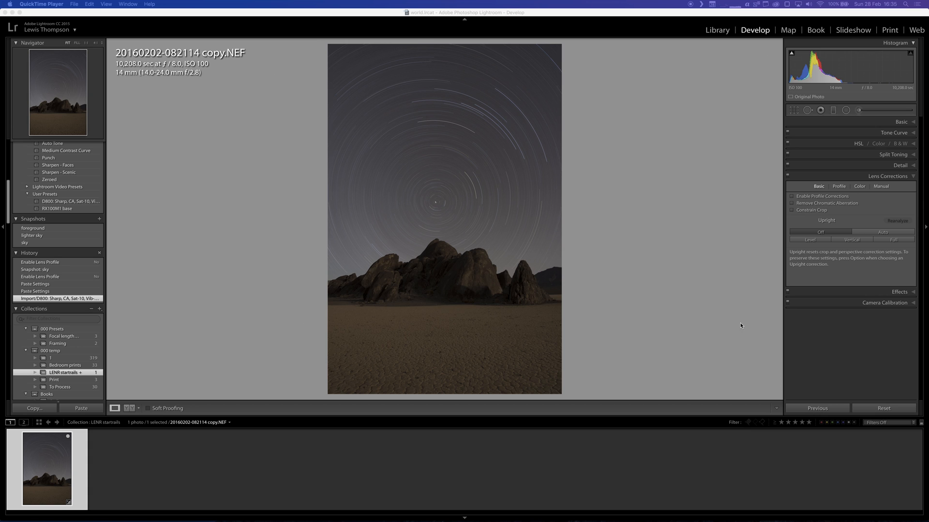
{"action": "mouse_move", "coordinate": [739, 322]}
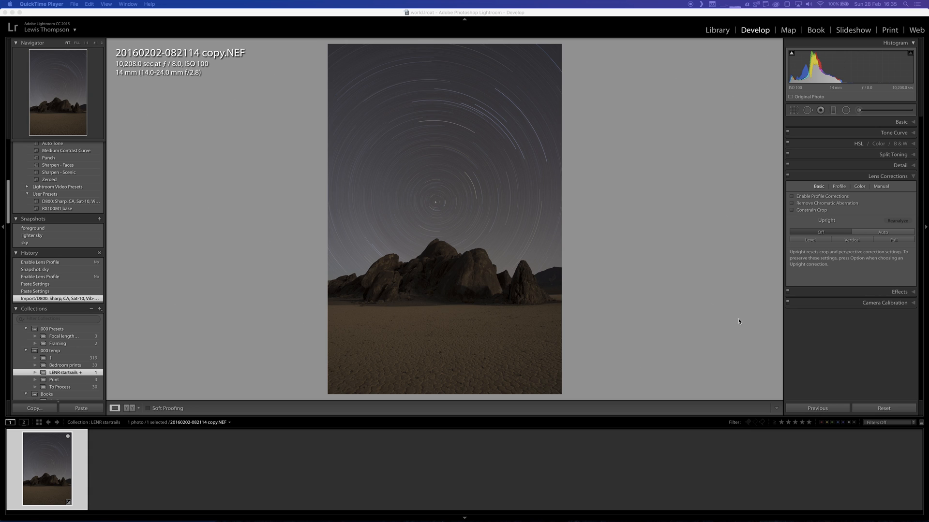
{"action": "mouse_move", "coordinate": [459, 260]}
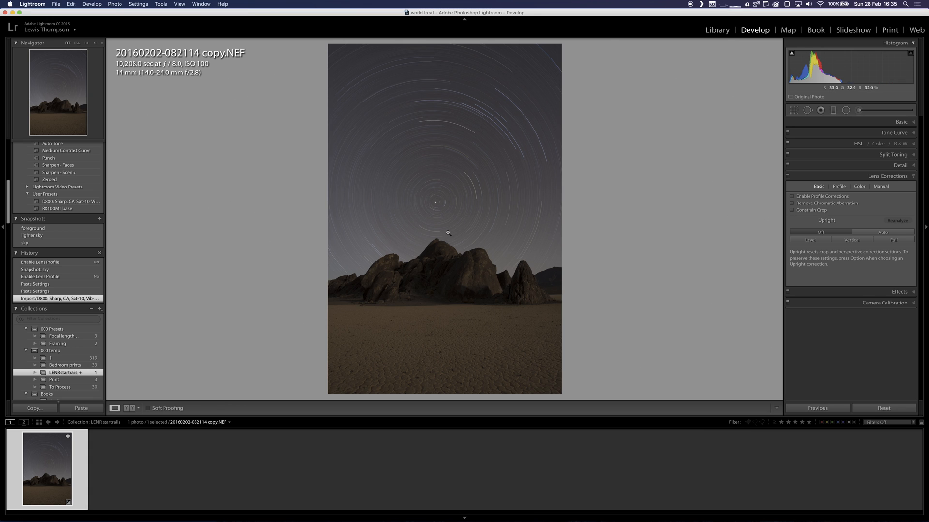
{"action": "mouse_move", "coordinate": [458, 247]}
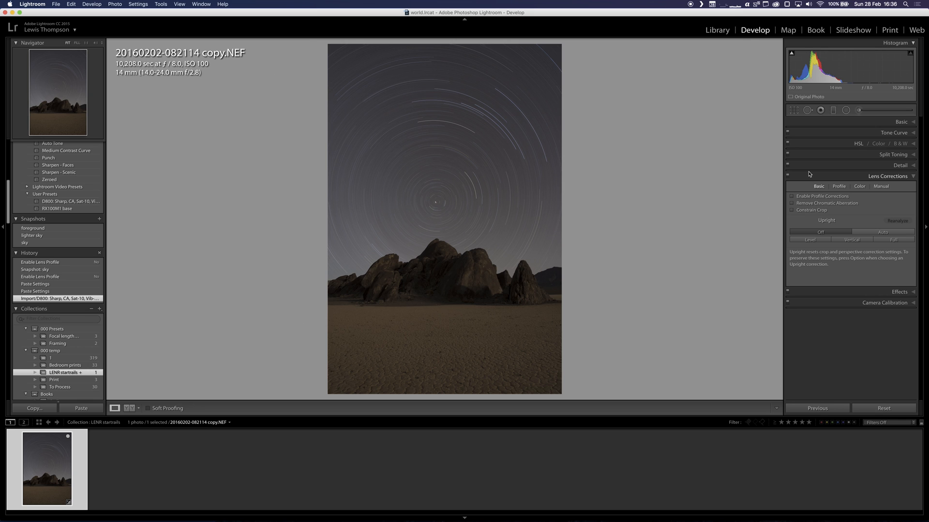
{"action": "mouse_move", "coordinate": [646, 187]}
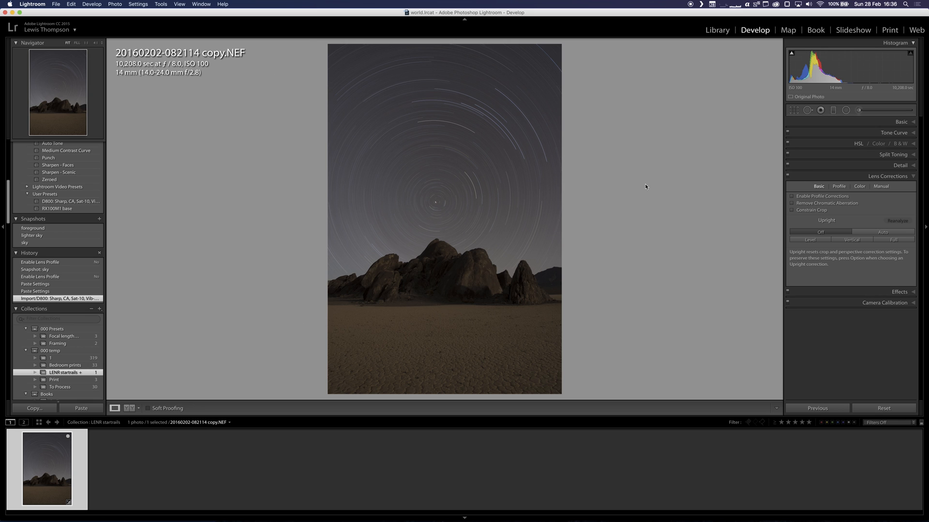
{"action": "mouse_move", "coordinate": [634, 180]}
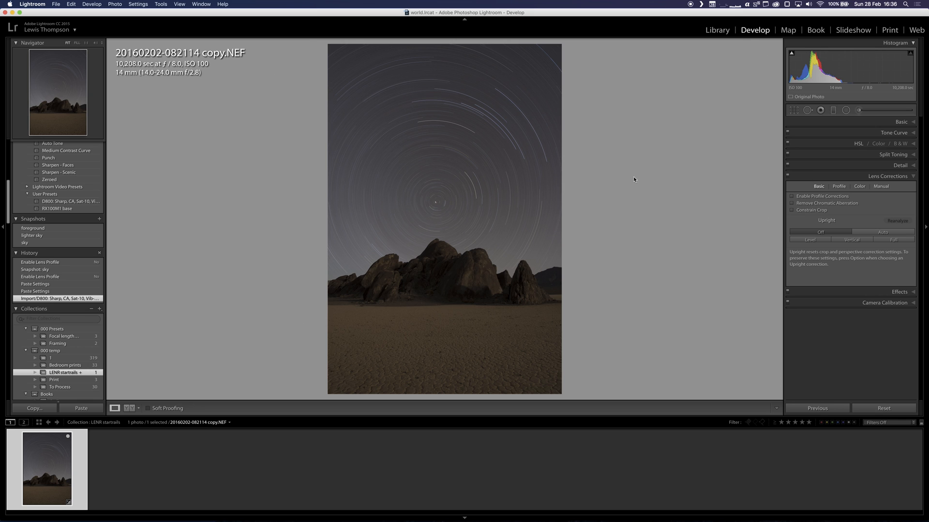
{"action": "mouse_move", "coordinate": [494, 200]}
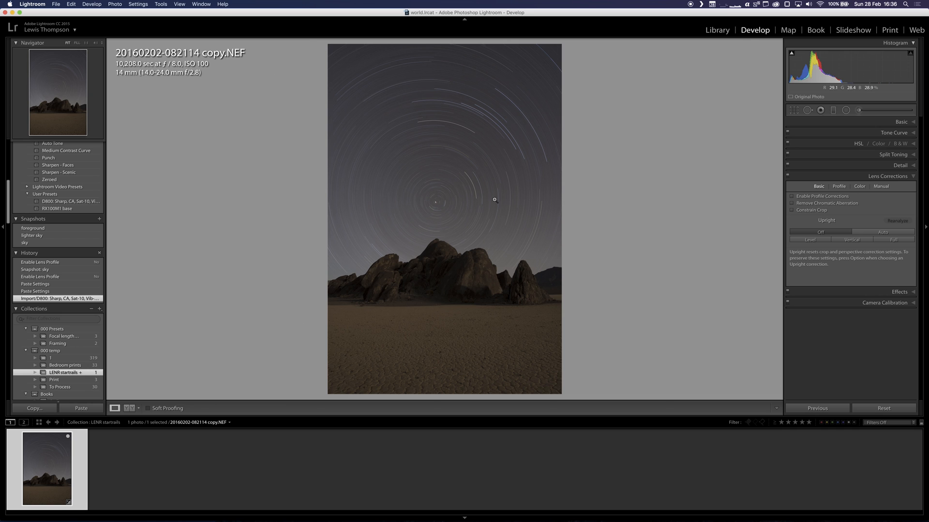
{"action": "mouse_move", "coordinate": [467, 152]}
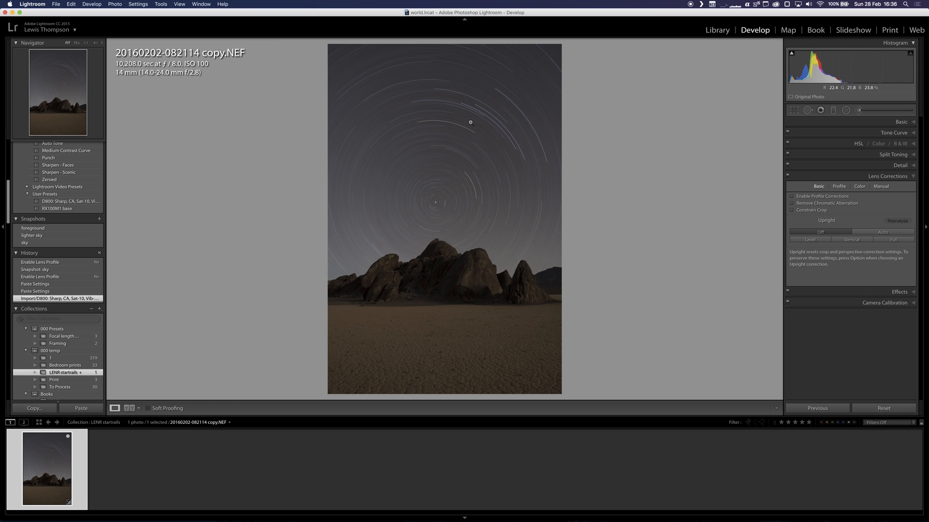
{"action": "mouse_move", "coordinate": [457, 106]}
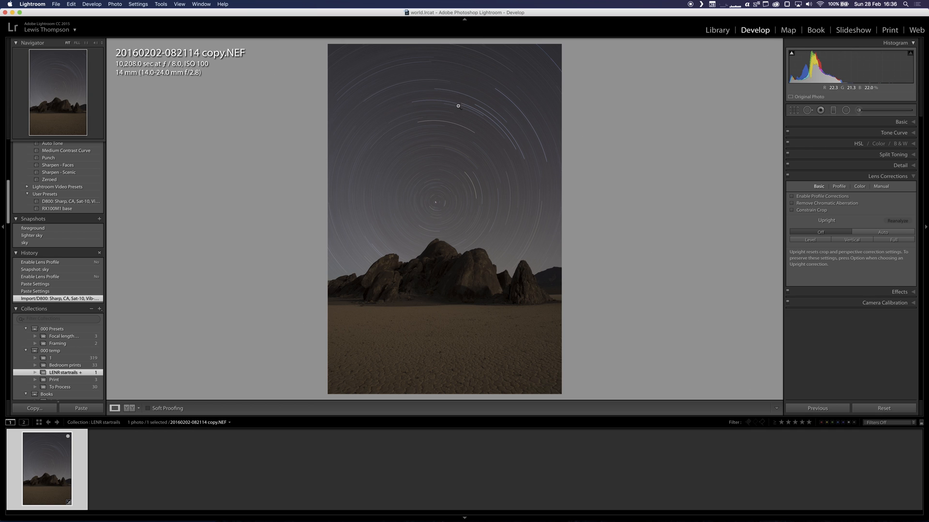
{"action": "mouse_move", "coordinate": [515, 141]}
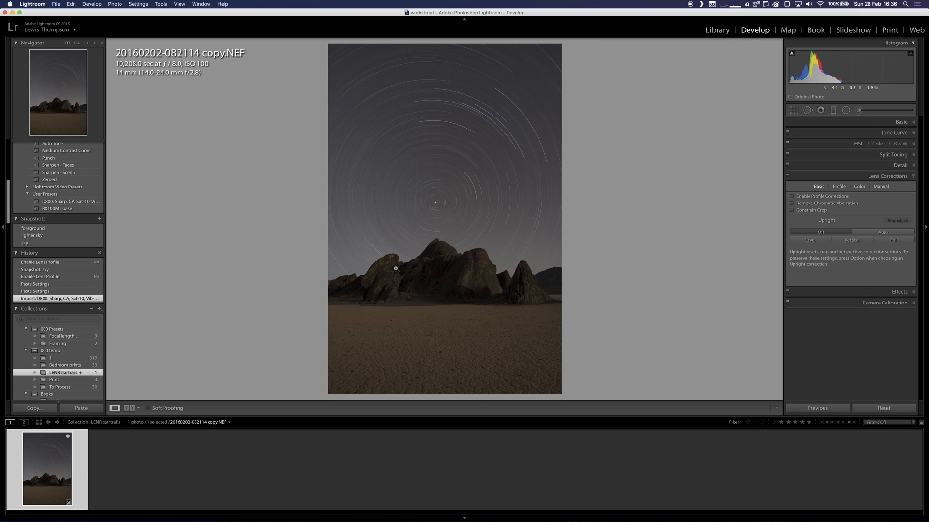
{"action": "mouse_move", "coordinate": [459, 304]}
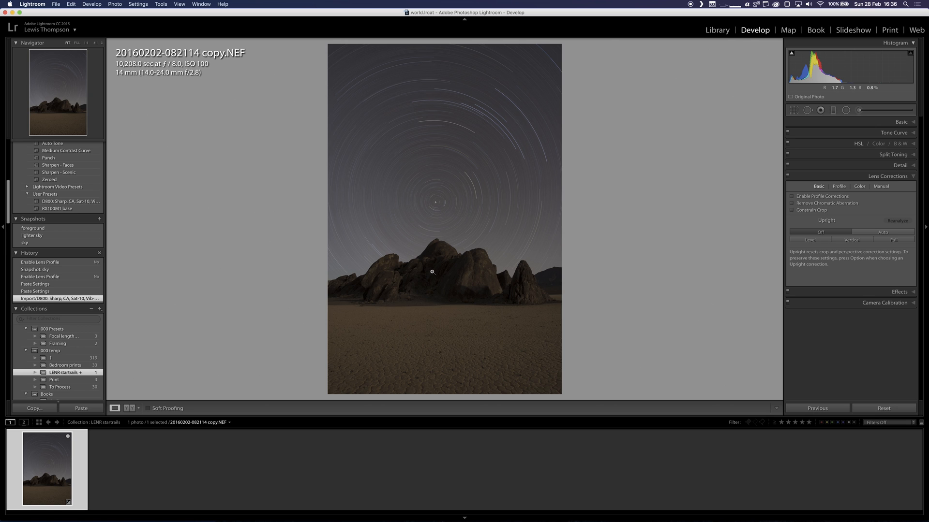
{"action": "mouse_move", "coordinate": [463, 207]}
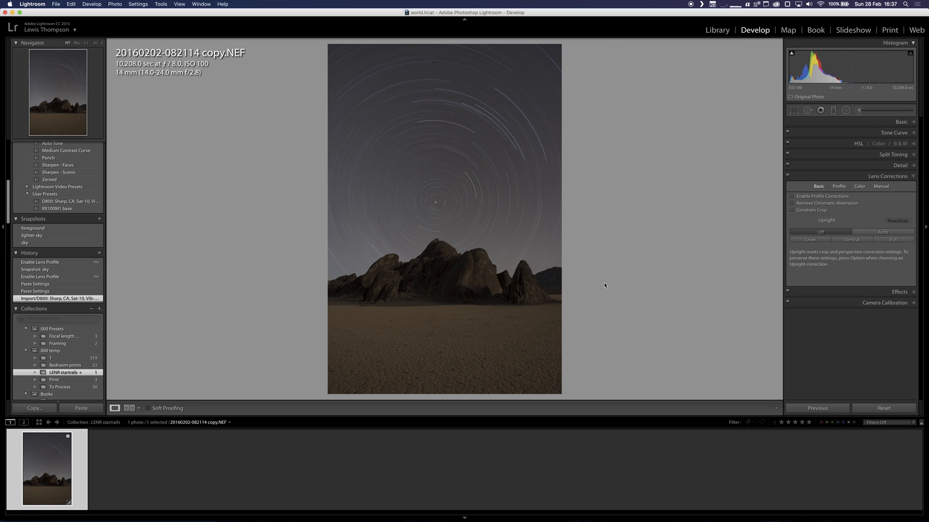
{"action": "mouse_move", "coordinate": [444, 268]}
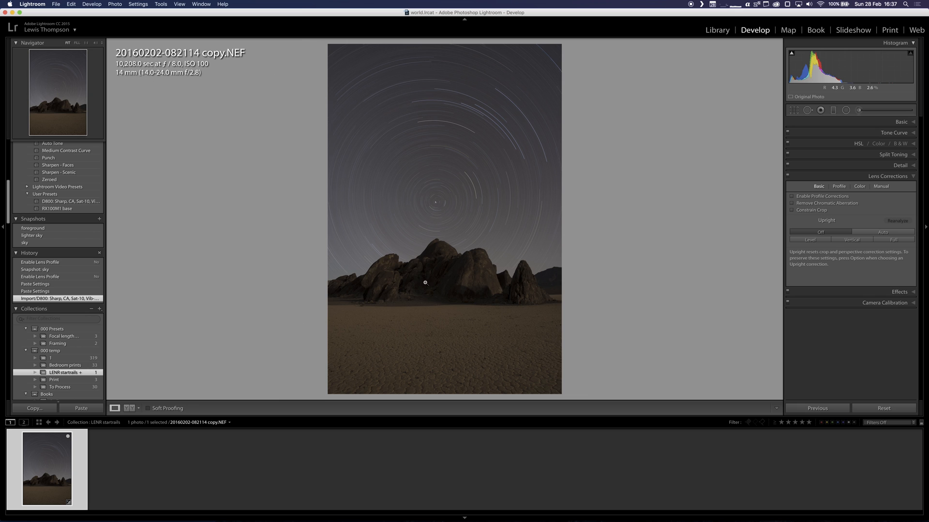
Step: Make another virtual copy of the star-trail photo from the filmstrip thumbnail
{"action": "right_click", "coordinate": [44, 472]}
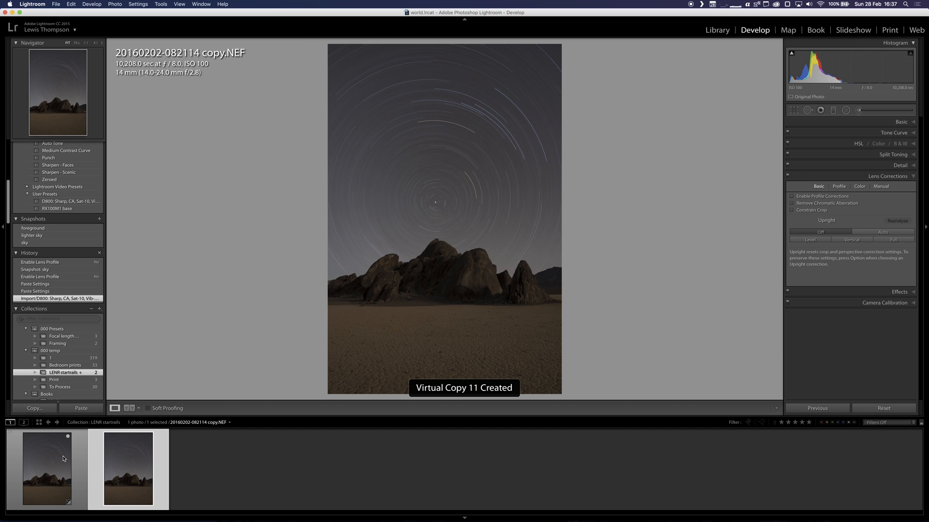
{"action": "right_click", "coordinate": [63, 458]}
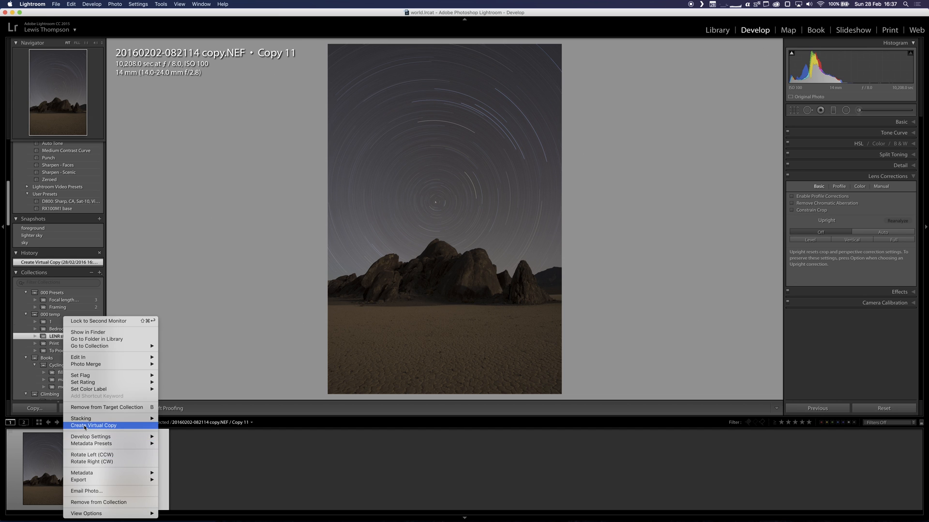
{"action": "left_click", "coordinate": [95, 425]}
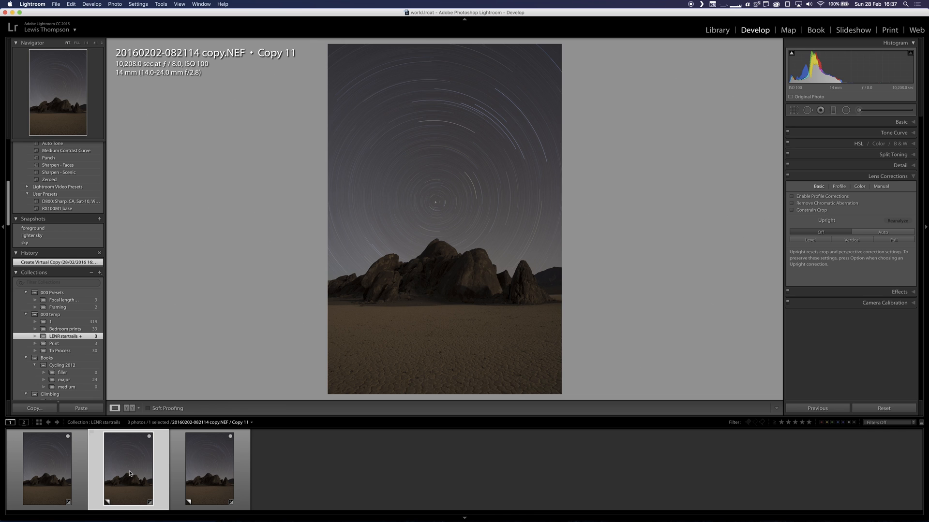
{"action": "mouse_move", "coordinate": [130, 473]}
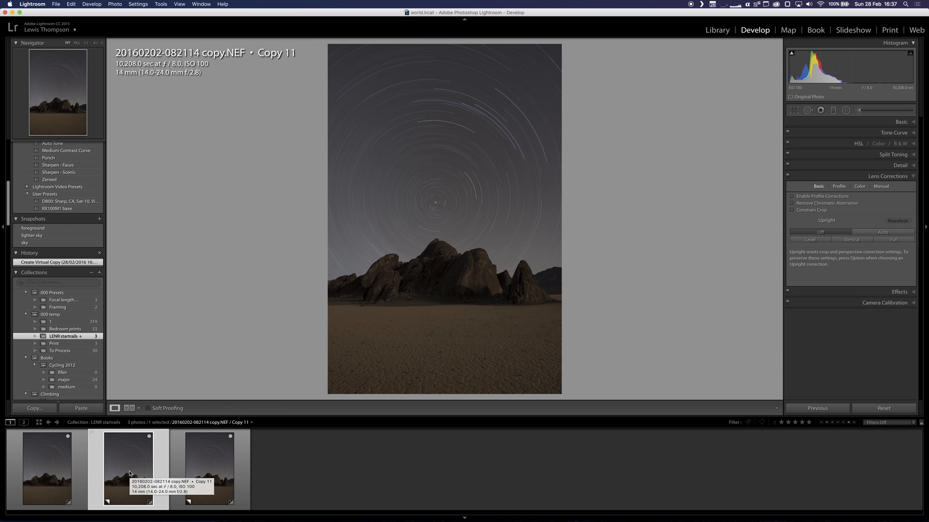
{"action": "mouse_move", "coordinate": [545, 370]}
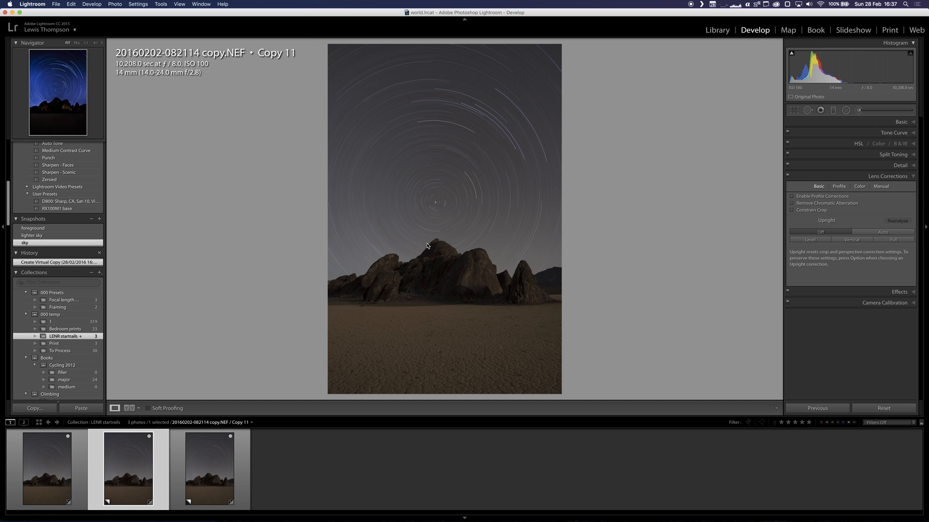
Step: Apply the 'sky' snapshot to the first virtual copy and zoom in to inspect the trails
{"action": "left_click", "coordinate": [791, 203]}
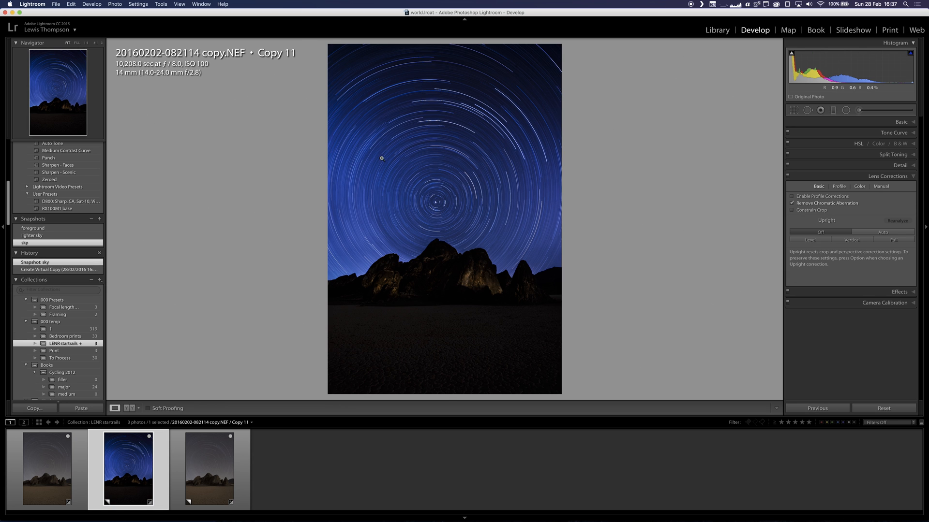
{"action": "mouse_move", "coordinate": [433, 207]}
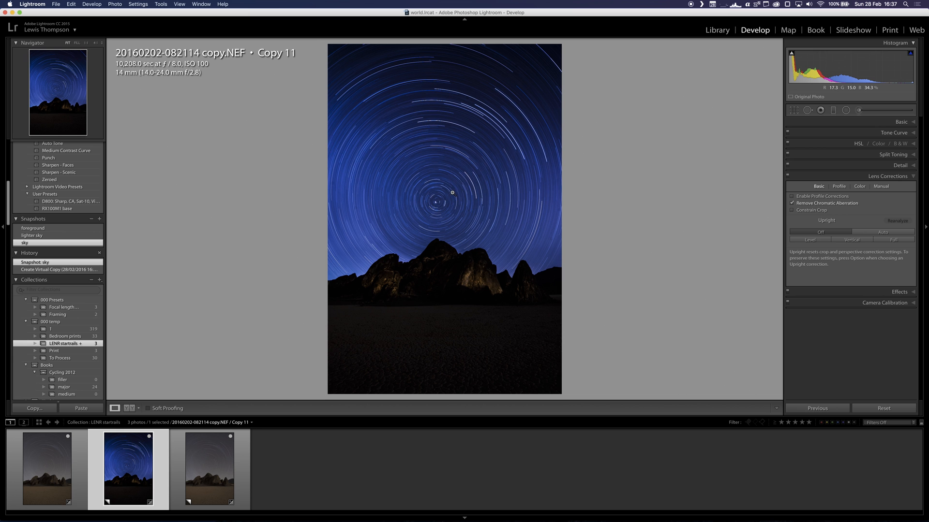
{"action": "left_click", "coordinate": [451, 192]}
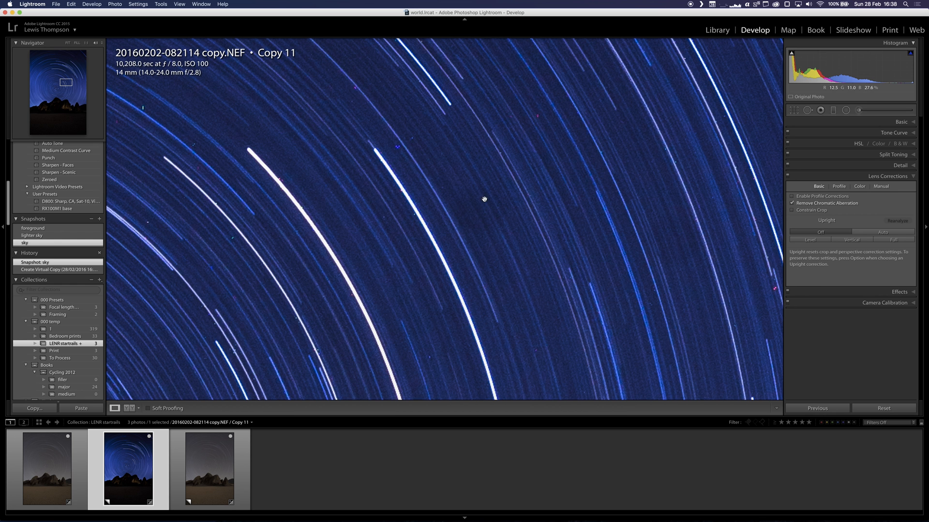
{"action": "mouse_move", "coordinate": [563, 235]}
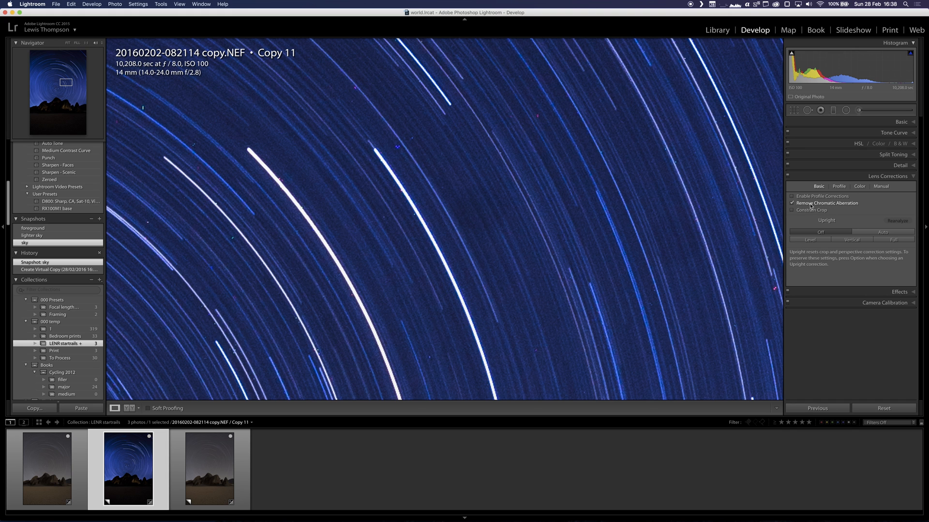
{"action": "mouse_move", "coordinate": [814, 204]}
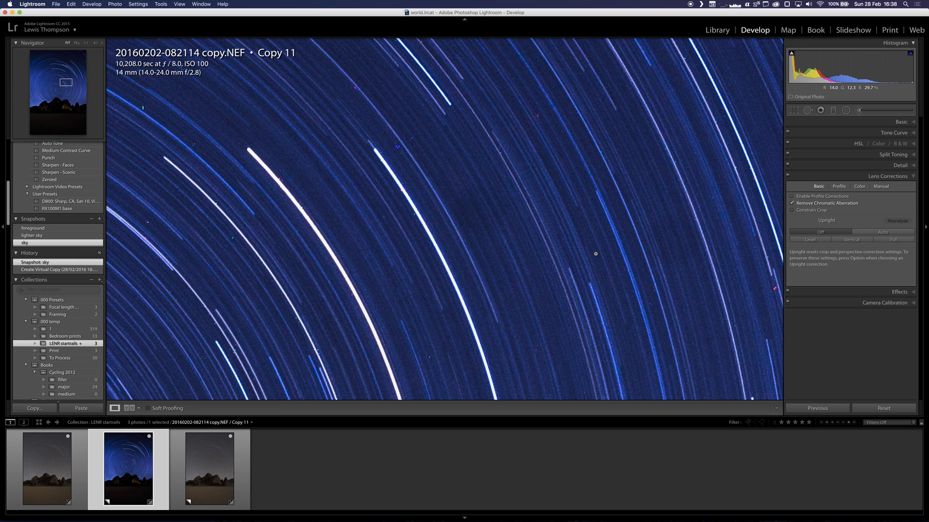
{"action": "left_click", "coordinate": [70, 48]}
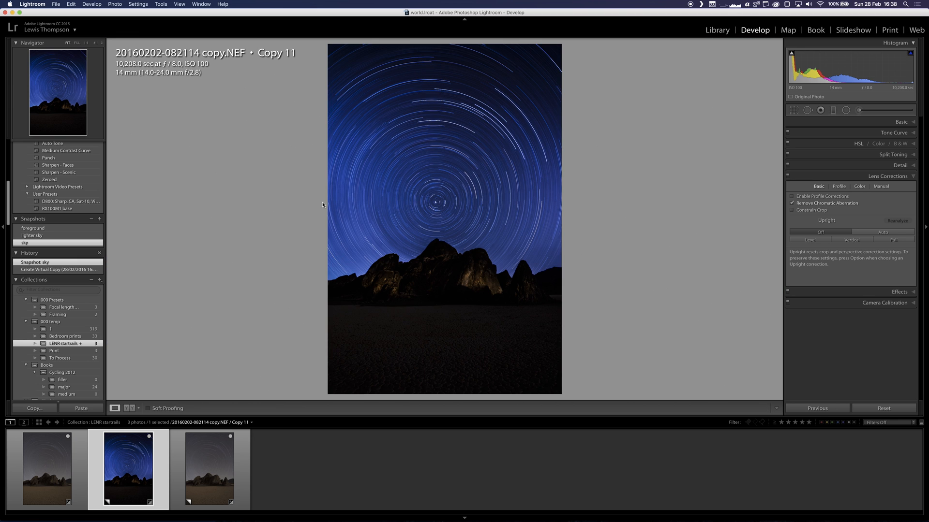
{"action": "mouse_move", "coordinate": [332, 280]}
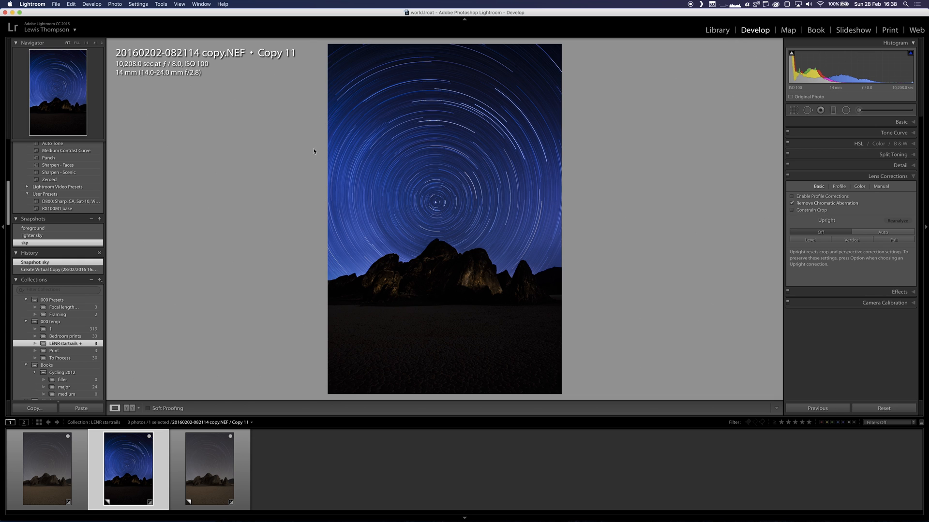
{"action": "mouse_move", "coordinate": [377, 272]}
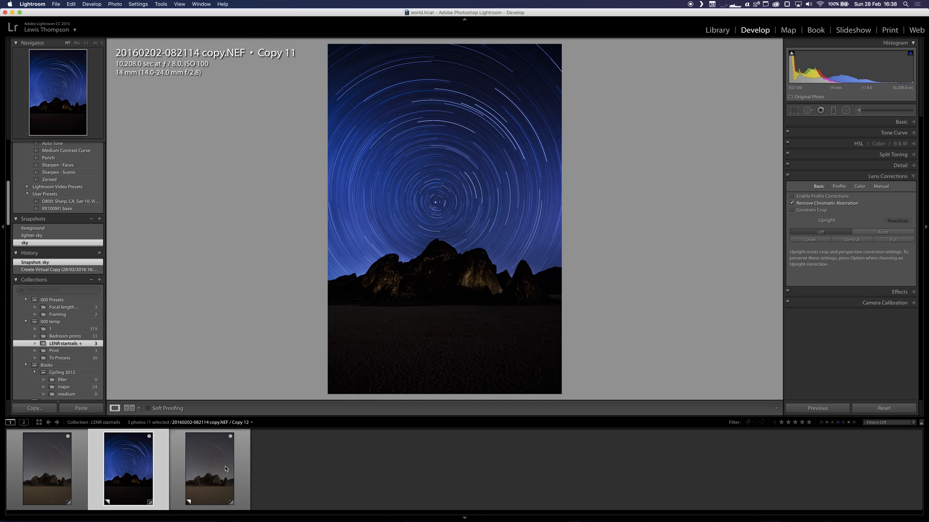
Step: Select the second virtual copy and zoom to 1:1 on the lit rocks
{"action": "left_click", "coordinate": [212, 475]}
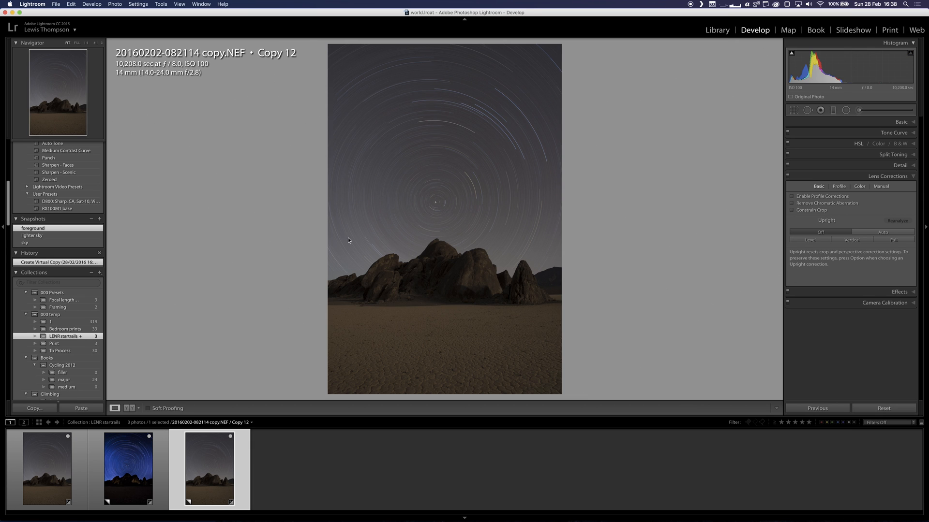
{"action": "mouse_move", "coordinate": [463, 278]}
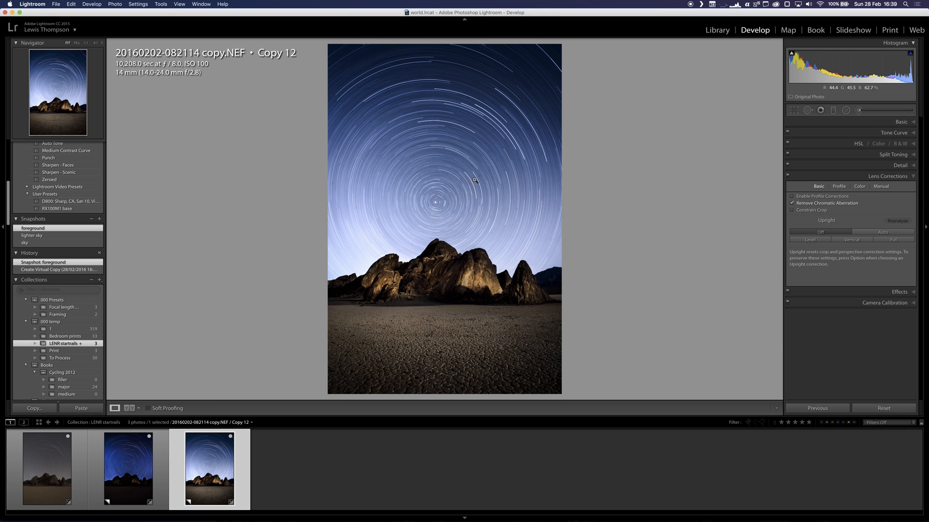
{"action": "mouse_move", "coordinate": [476, 179]}
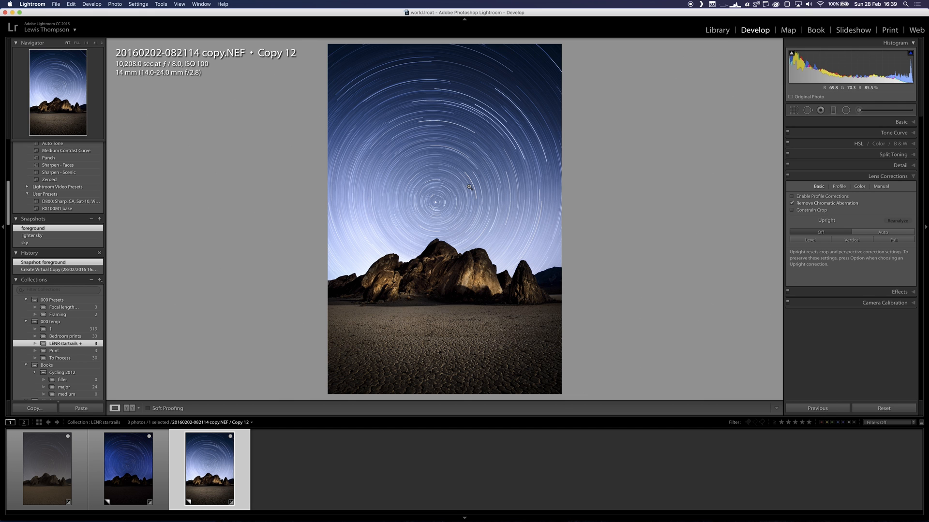
{"action": "mouse_move", "coordinate": [435, 296]}
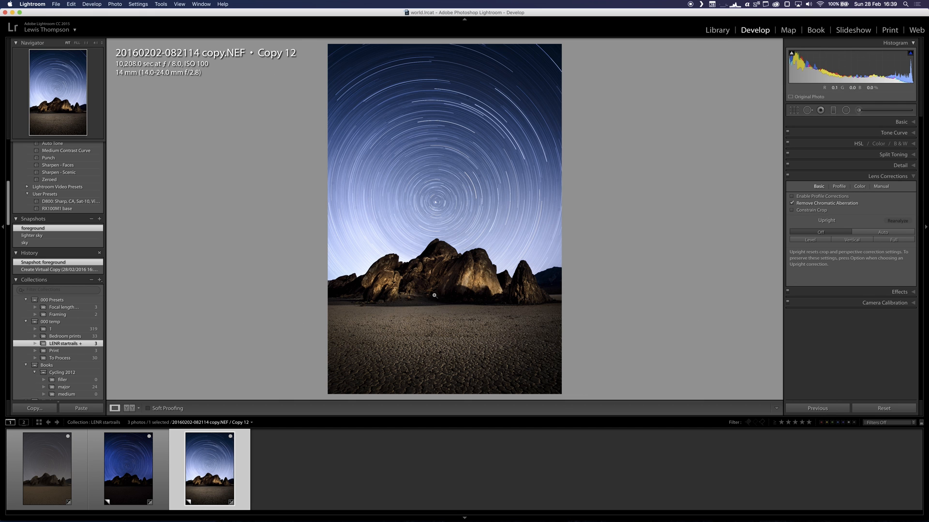
{"action": "left_click", "coordinate": [434, 295]}
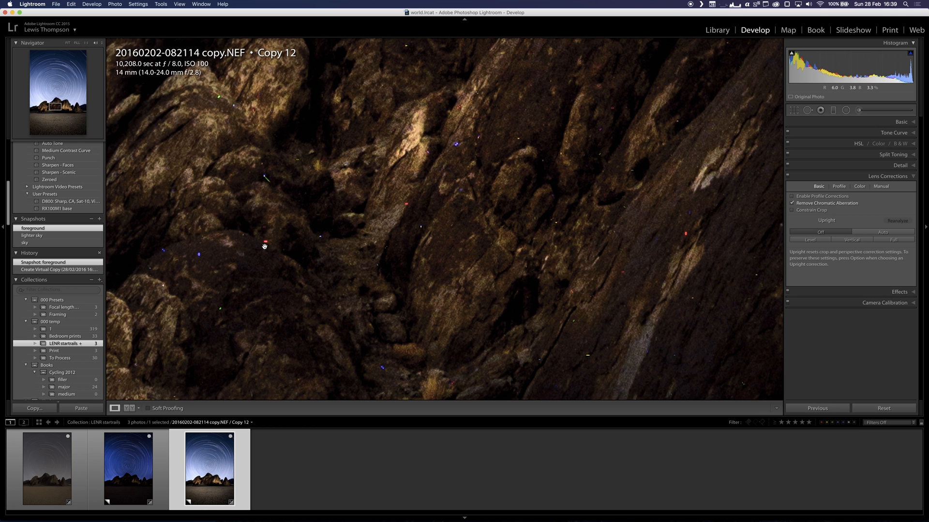
{"action": "mouse_move", "coordinate": [477, 197]}
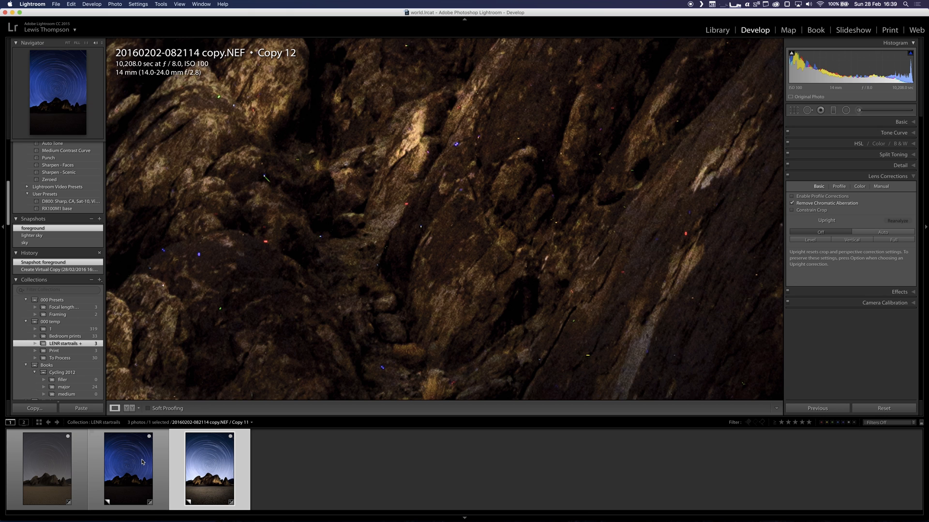
Step: Open the sky and foreground virtual copies as layers in one Photoshop document
{"action": "left_click", "coordinate": [134, 473]}
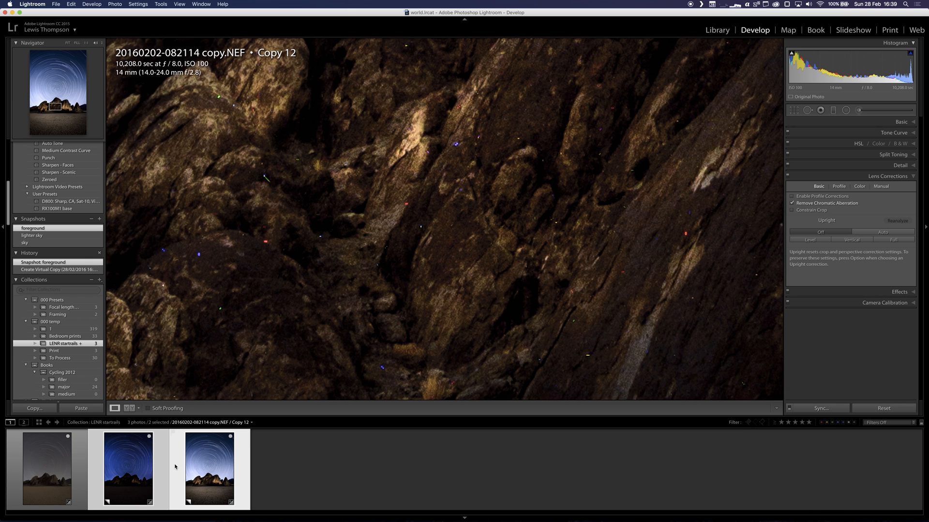
{"action": "right_click", "coordinate": [127, 468]}
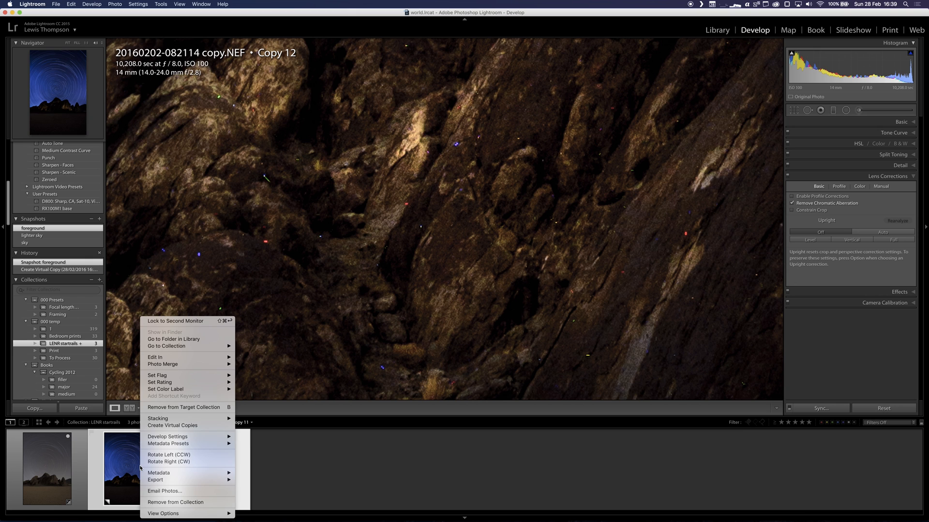
{"action": "mouse_move", "coordinate": [174, 359]}
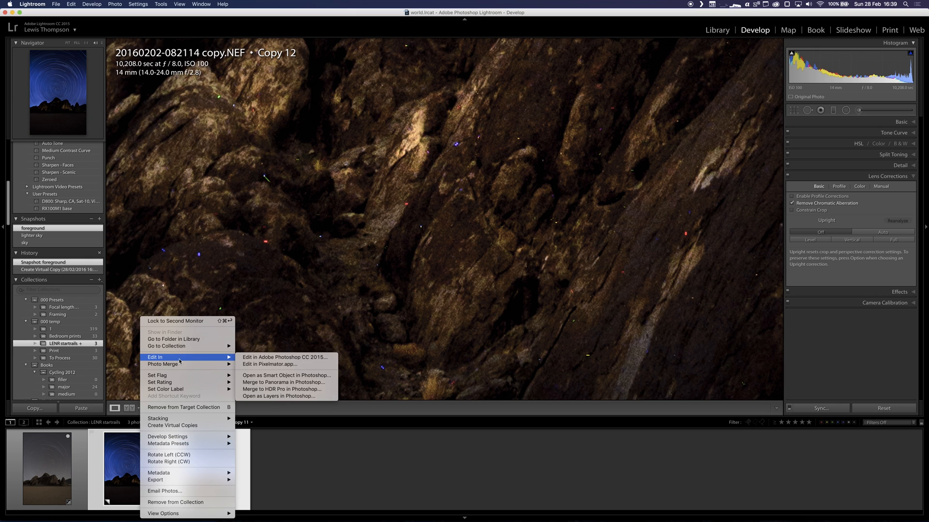
{"action": "left_click", "coordinate": [271, 399]}
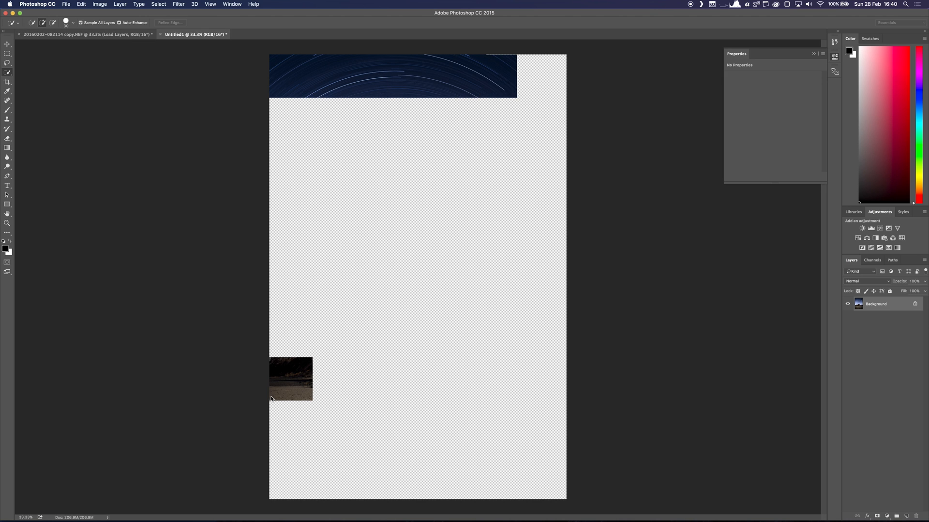
{"action": "left_click", "coordinate": [72, 34]}
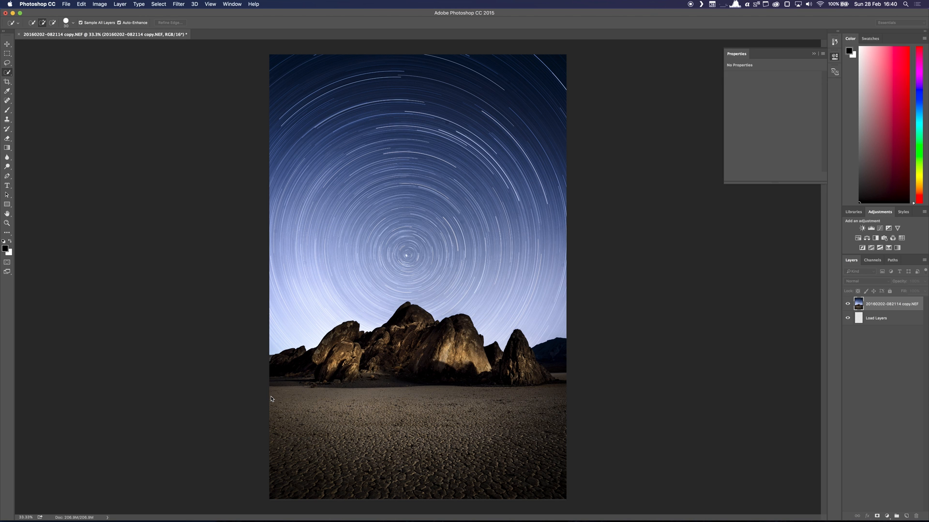
{"action": "mouse_move", "coordinate": [268, 400]}
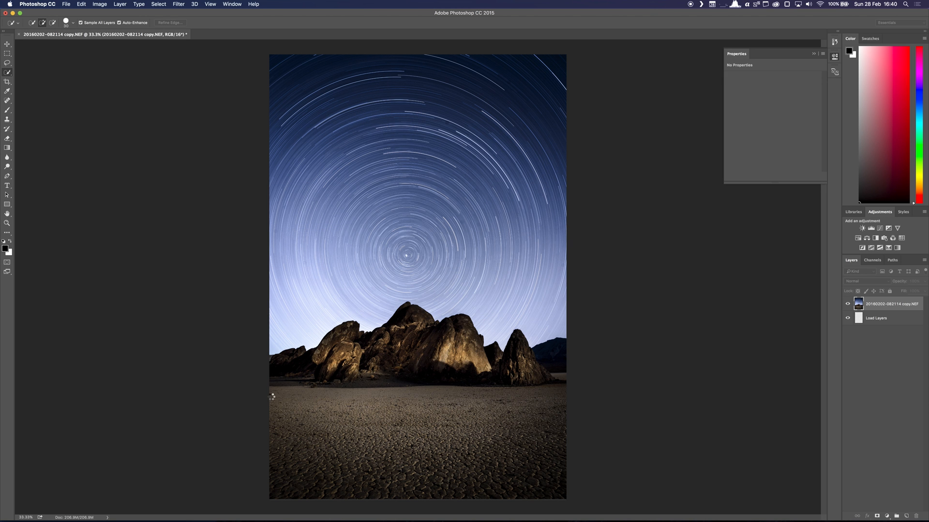
{"action": "mouse_move", "coordinate": [271, 396]}
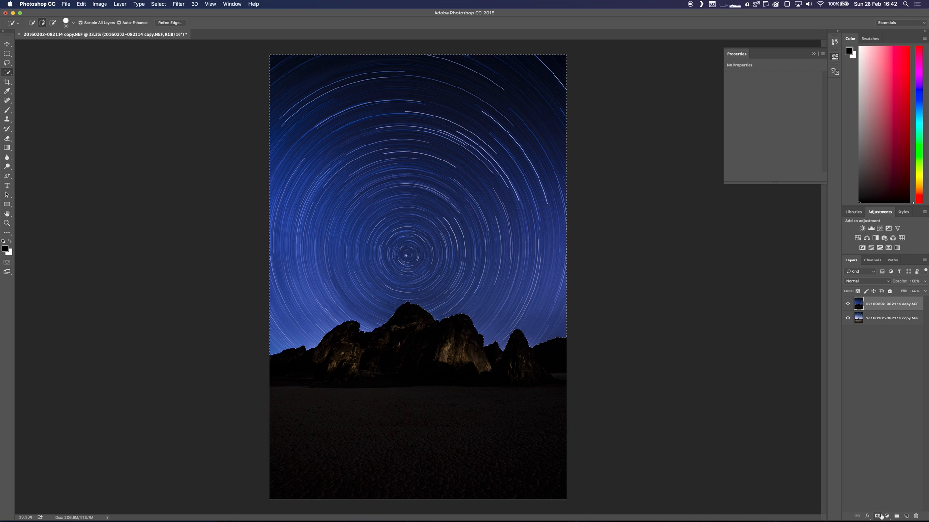
{"action": "mouse_move", "coordinate": [878, 516]}
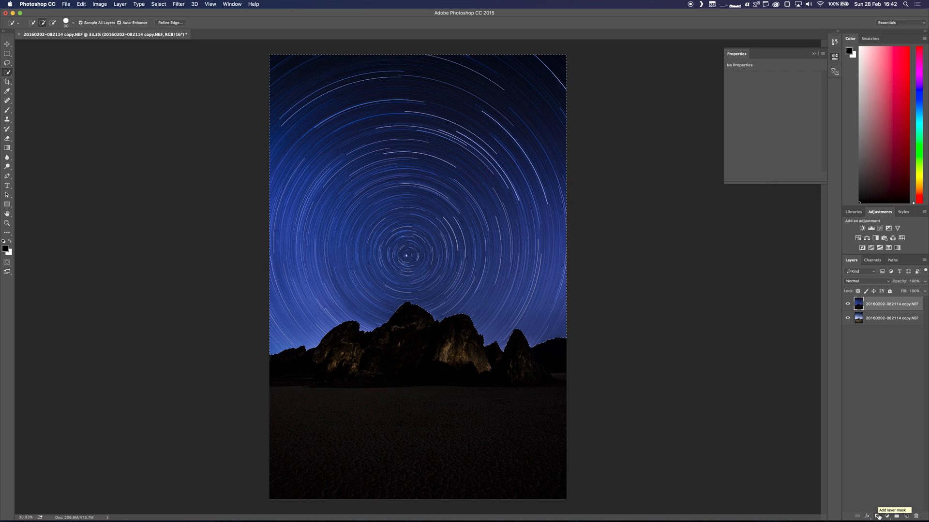
Step: Add a layer mask to the top sky layer
{"action": "left_click", "coordinate": [878, 516]}
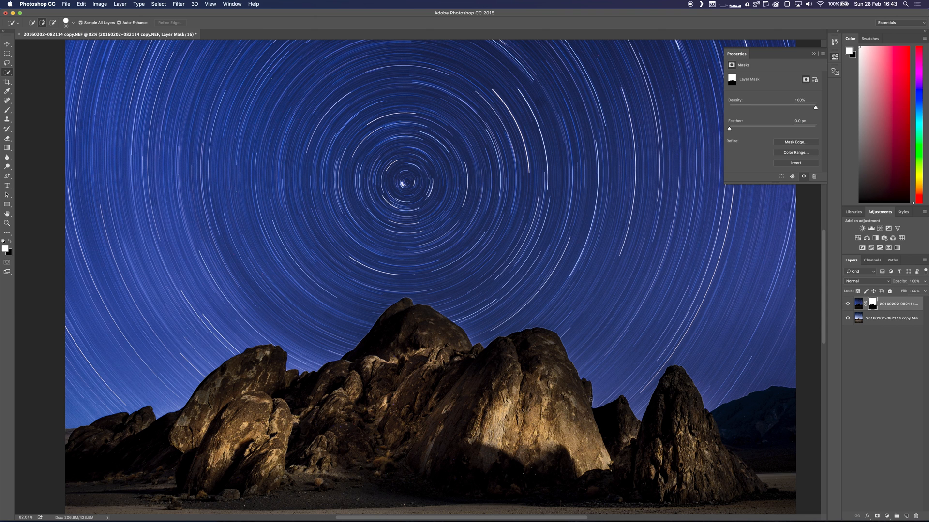
{"action": "mouse_move", "coordinate": [602, 421]}
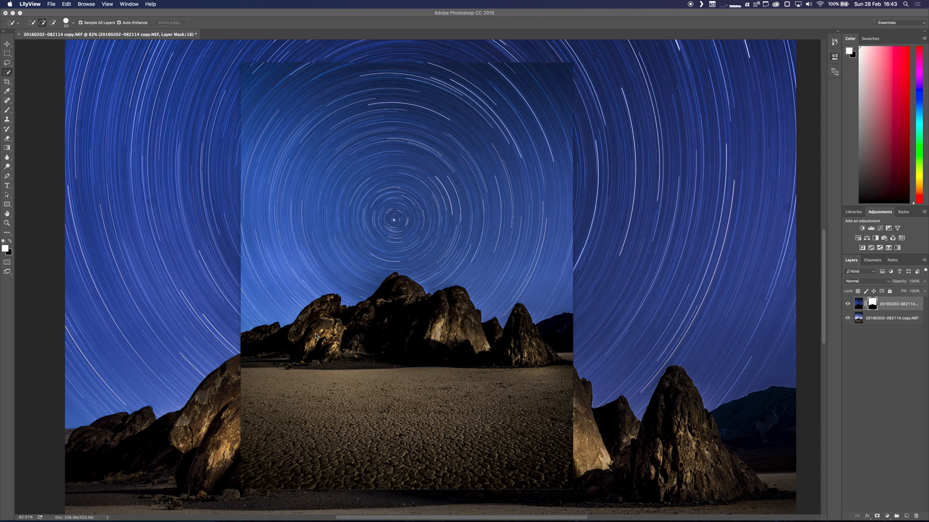
{"action": "mouse_move", "coordinate": [323, 301]}
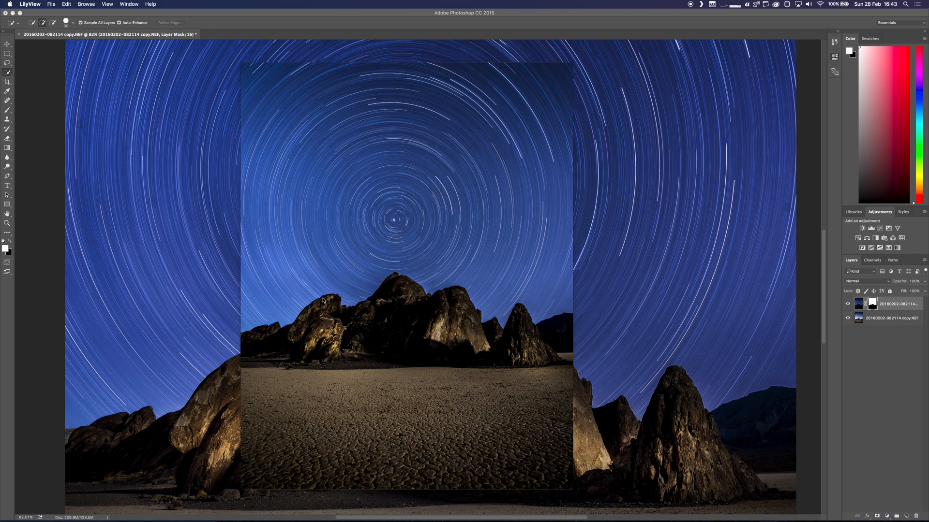
{"action": "mouse_move", "coordinate": [310, 310]}
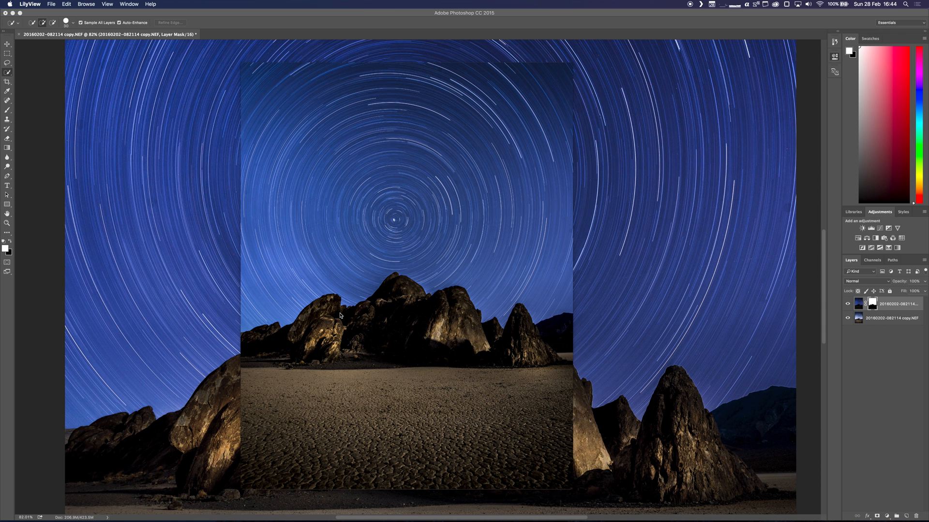
{"action": "mouse_move", "coordinate": [340, 314]}
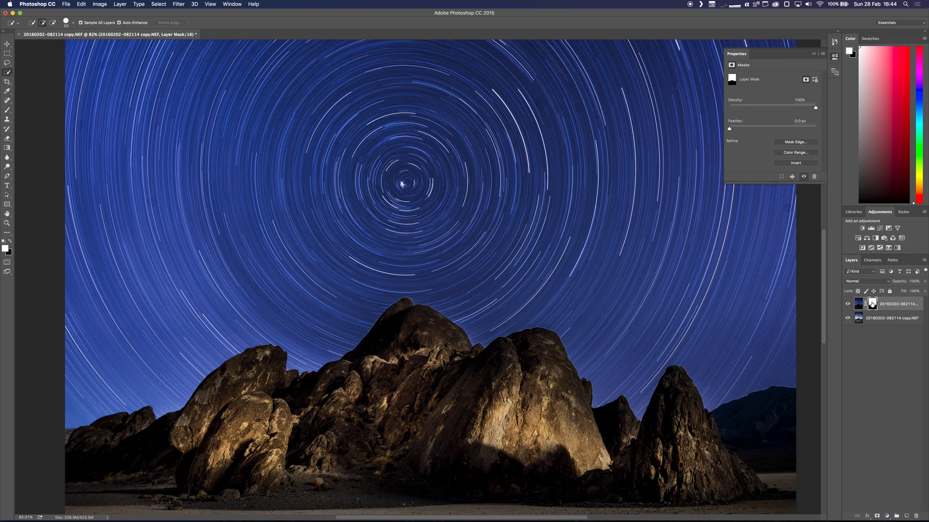
Step: Refine the sky mask edge with increased Shift Edge, output to Layer Mask
{"action": "right_click", "coordinate": [871, 304]}
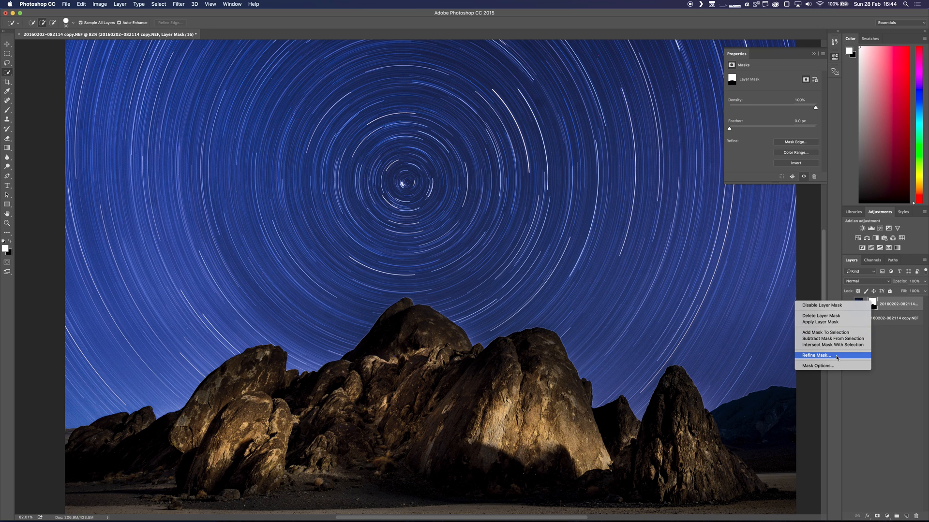
{"action": "left_click", "coordinate": [816, 355]}
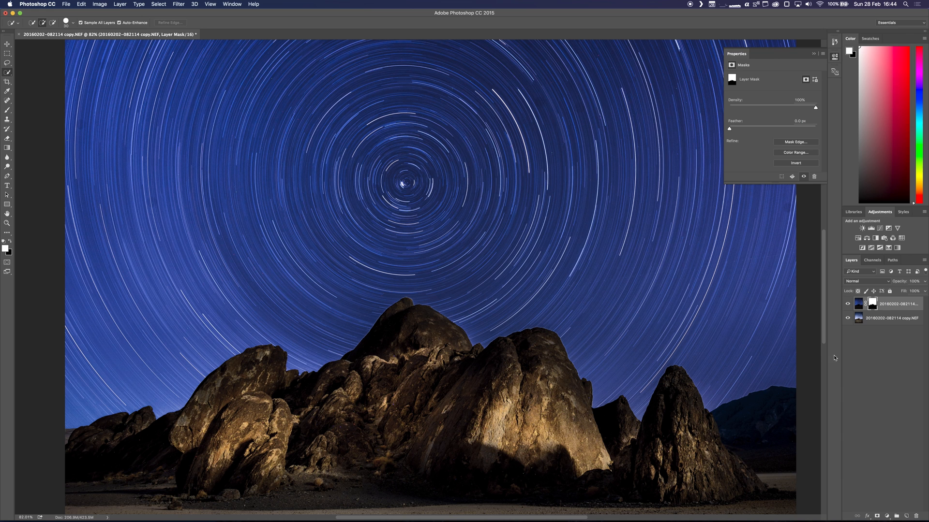
{"action": "left_click", "coordinate": [796, 142]}
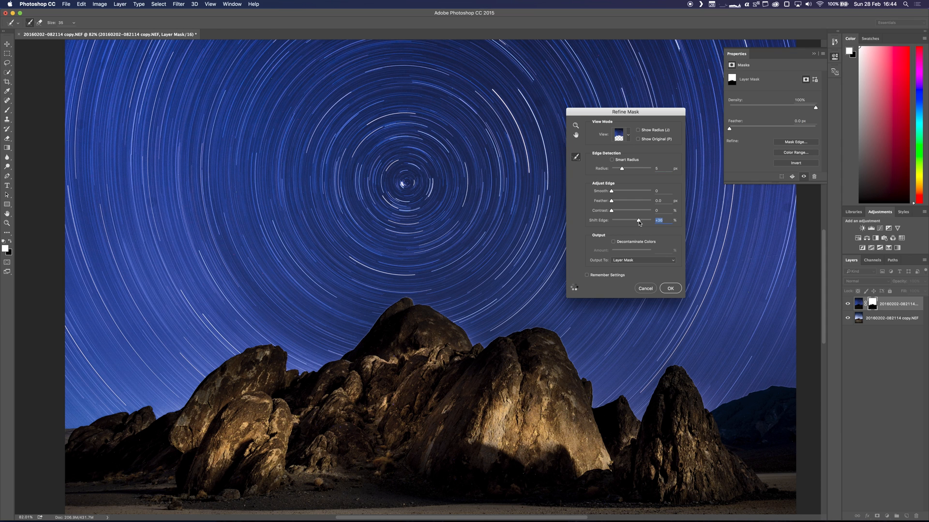
{"action": "left_click_drag", "start_coordinate": [639, 220], "coordinate": [640, 221]}
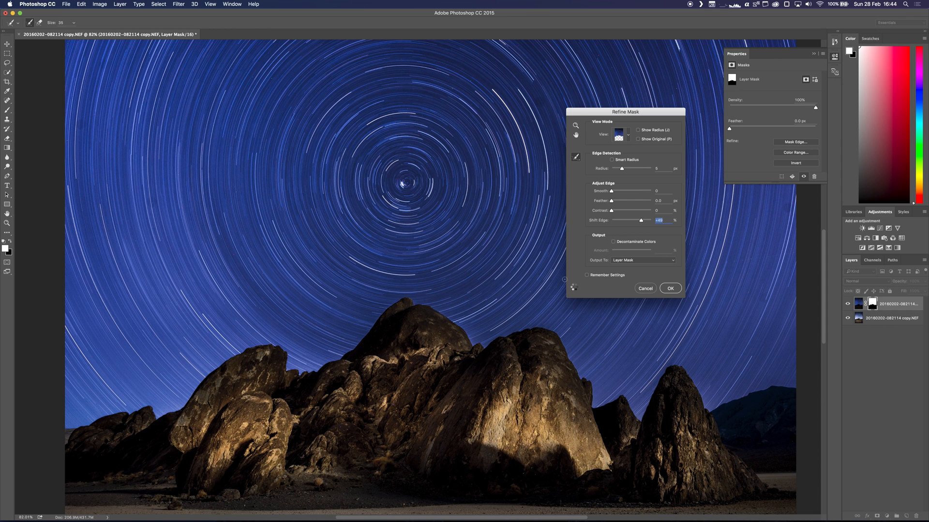
{"action": "mouse_move", "coordinate": [537, 331]}
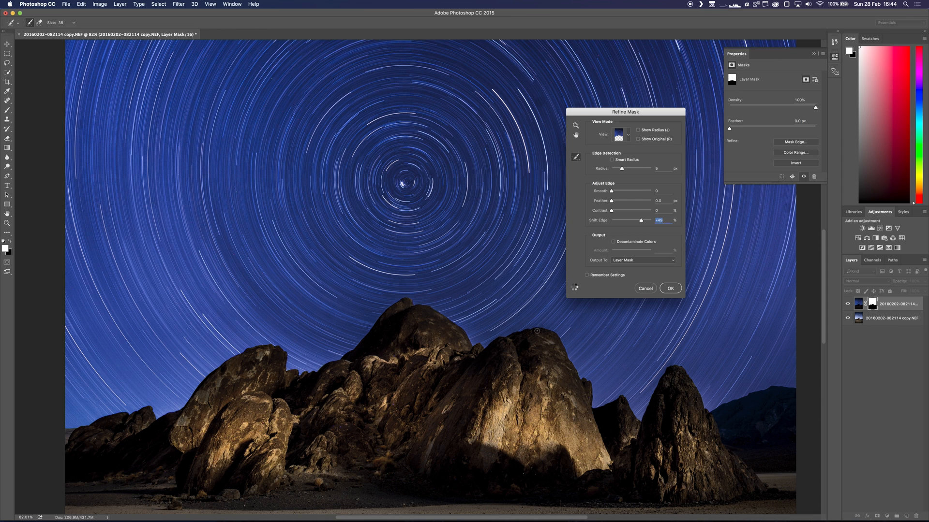
{"action": "mouse_move", "coordinate": [532, 343]}
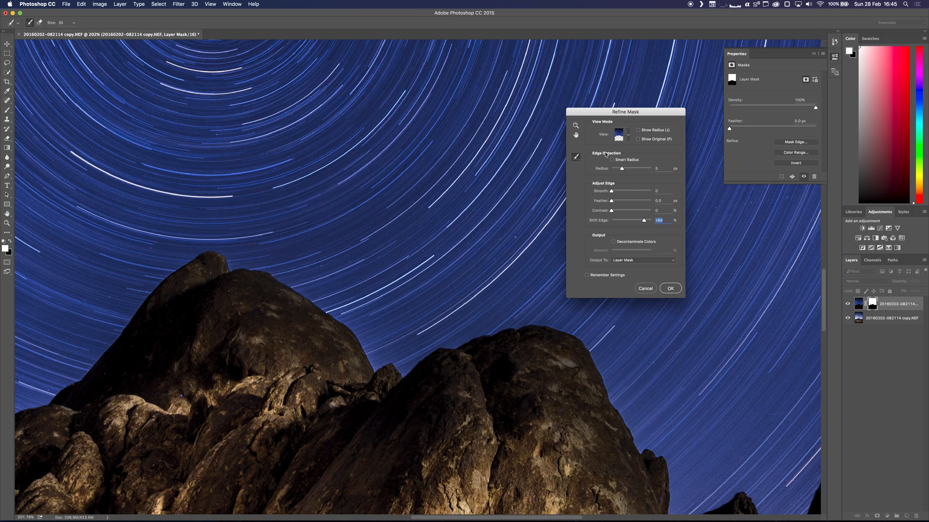
{"action": "left_click", "coordinate": [637, 139]}
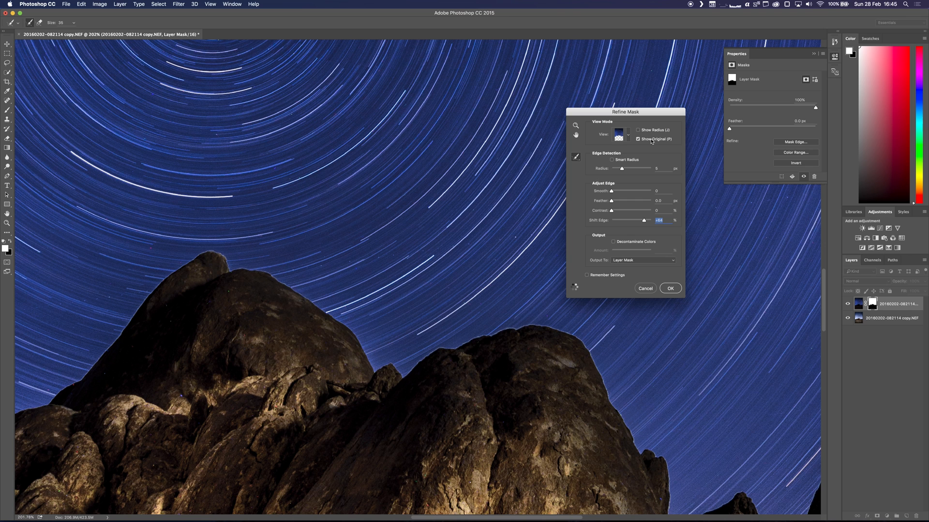
{"action": "mouse_move", "coordinate": [648, 139]}
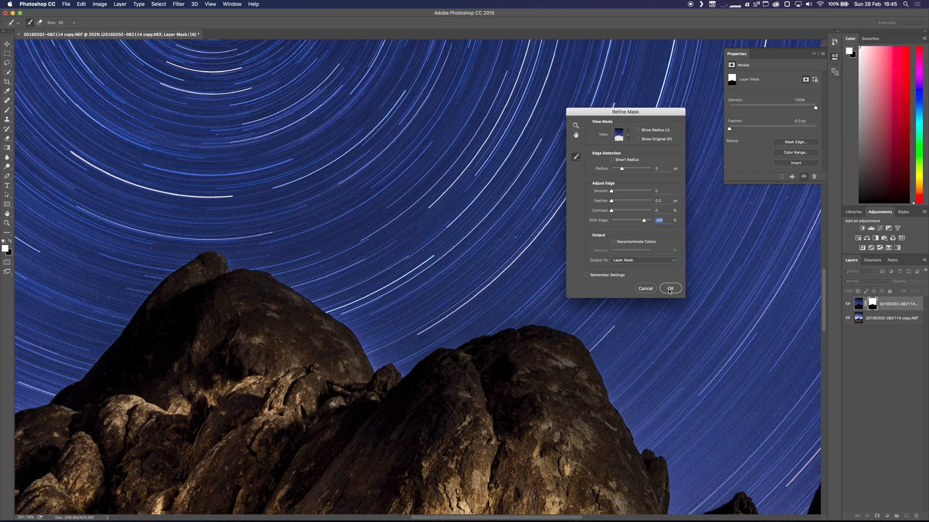
{"action": "left_click", "coordinate": [670, 289]}
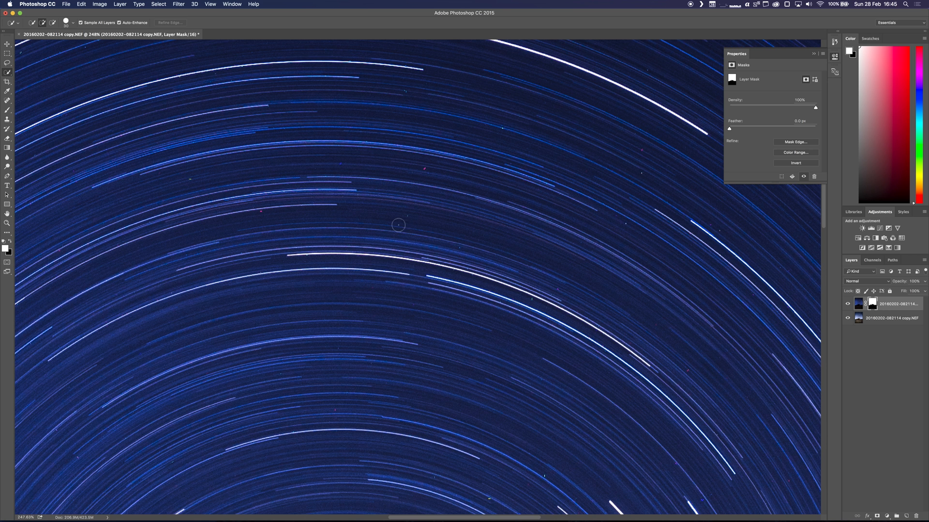
{"action": "mouse_move", "coordinate": [642, 147]}
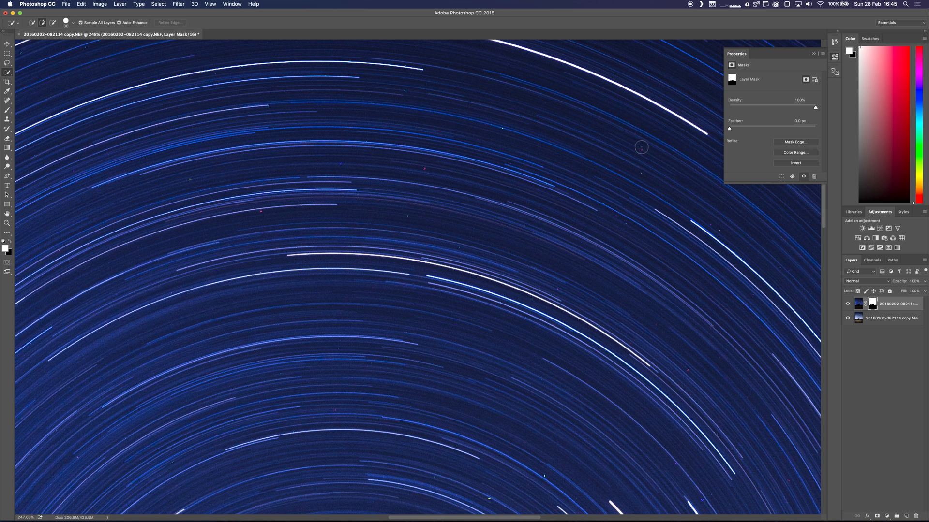
{"action": "mouse_move", "coordinate": [578, 272]}
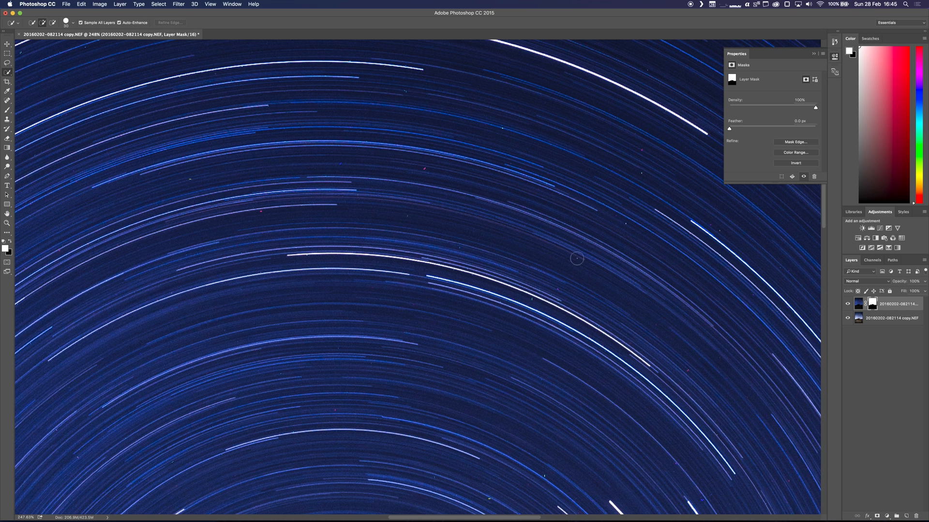
{"action": "mouse_move", "coordinate": [563, 273]}
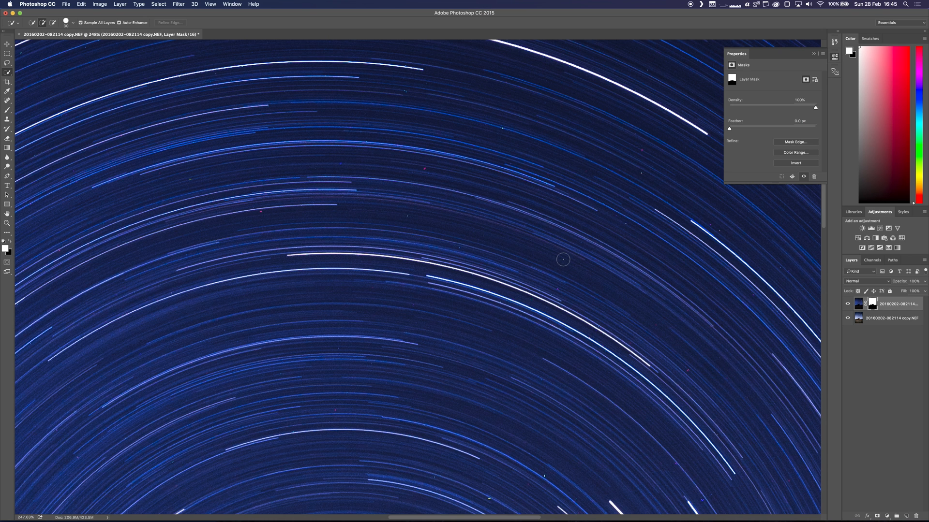
Step: Duplicate the masked sky layer via Duplicate Layer
{"action": "right_click", "coordinate": [898, 304]}
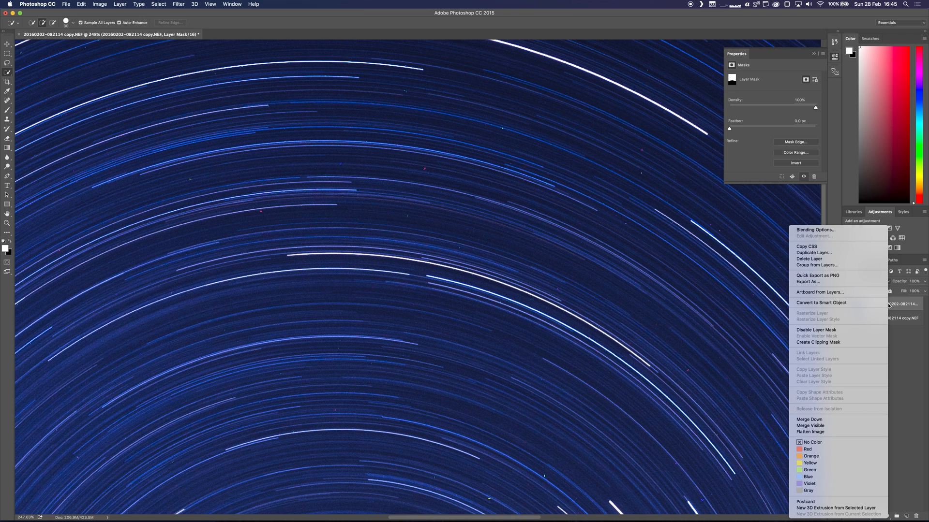
{"action": "mouse_move", "coordinate": [831, 254]}
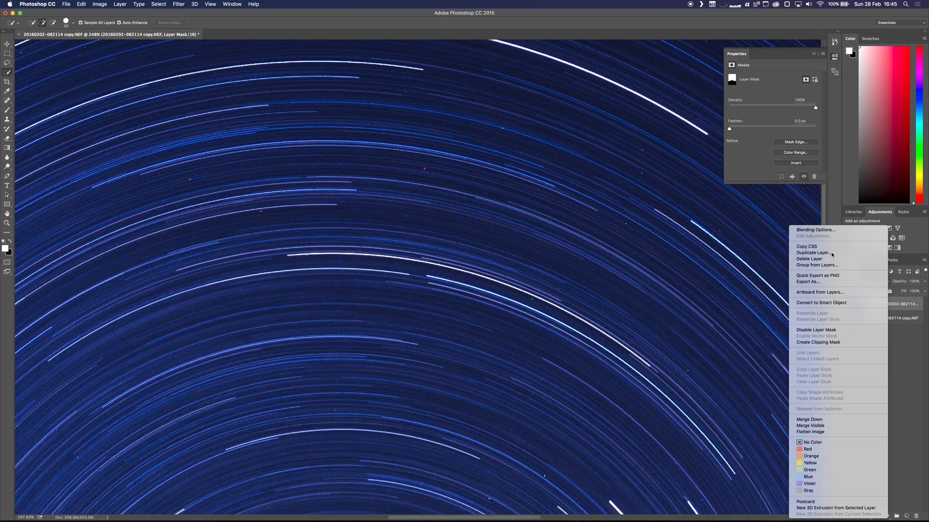
{"action": "left_click", "coordinate": [813, 252]}
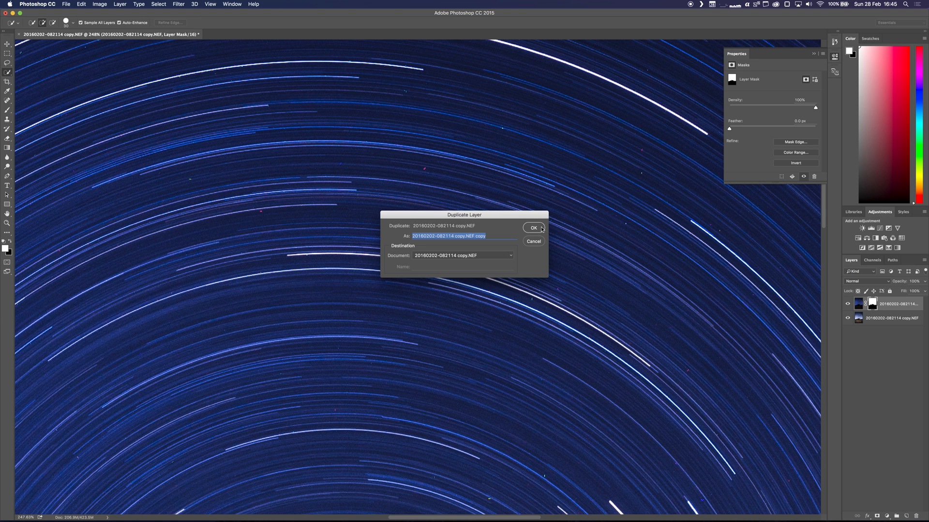
{"action": "left_click", "coordinate": [533, 228]}
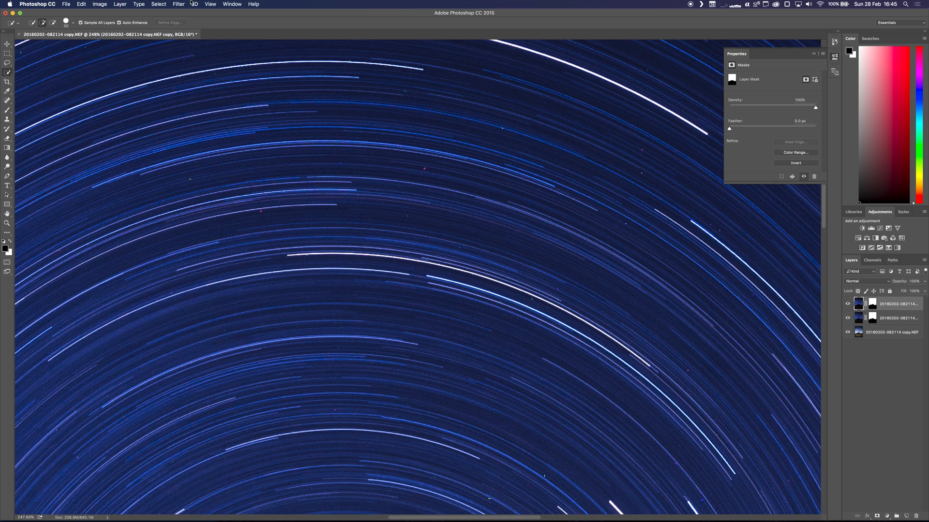
{"action": "left_click", "coordinate": [178, 4]}
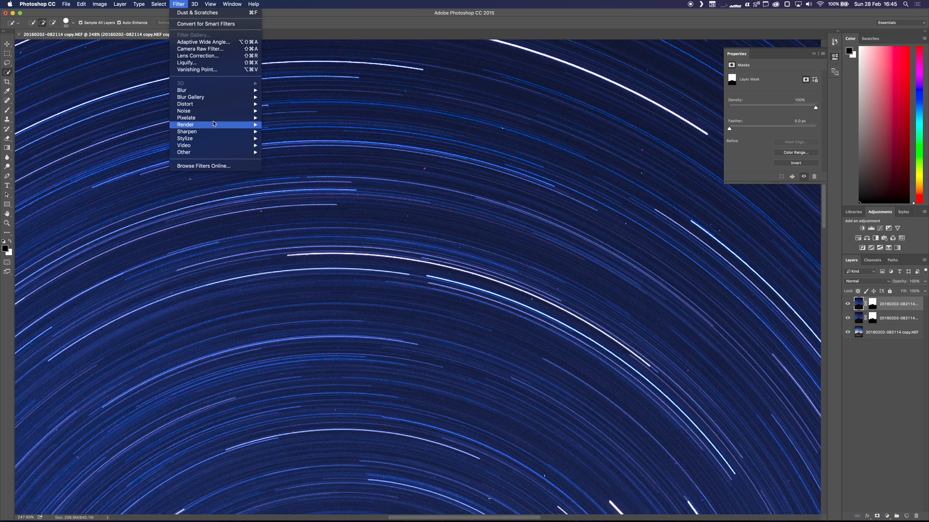
{"action": "mouse_move", "coordinate": [183, 111]}
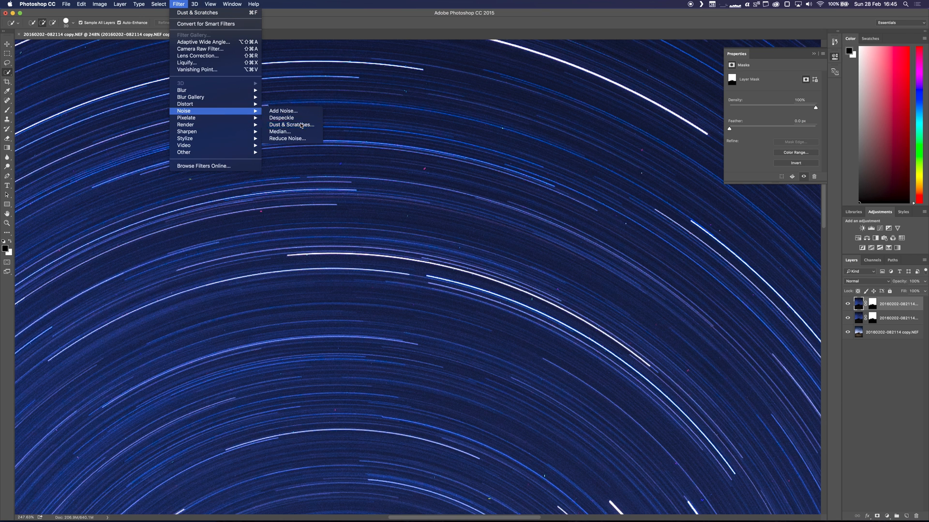
Step: Set Dust & Scratches to radius 1, threshold 140, toggling Preview to compare
{"action": "left_click", "coordinate": [291, 124]}
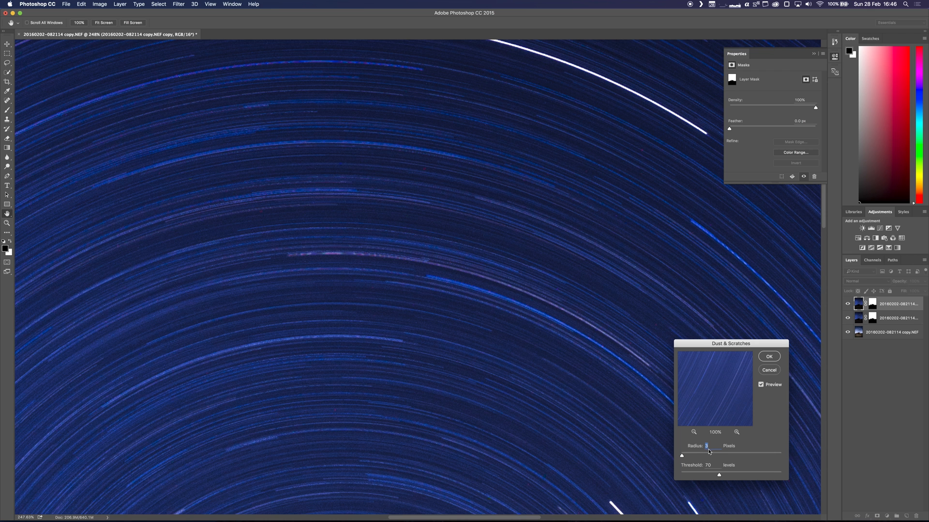
{"action": "mouse_move", "coordinate": [558, 319]}
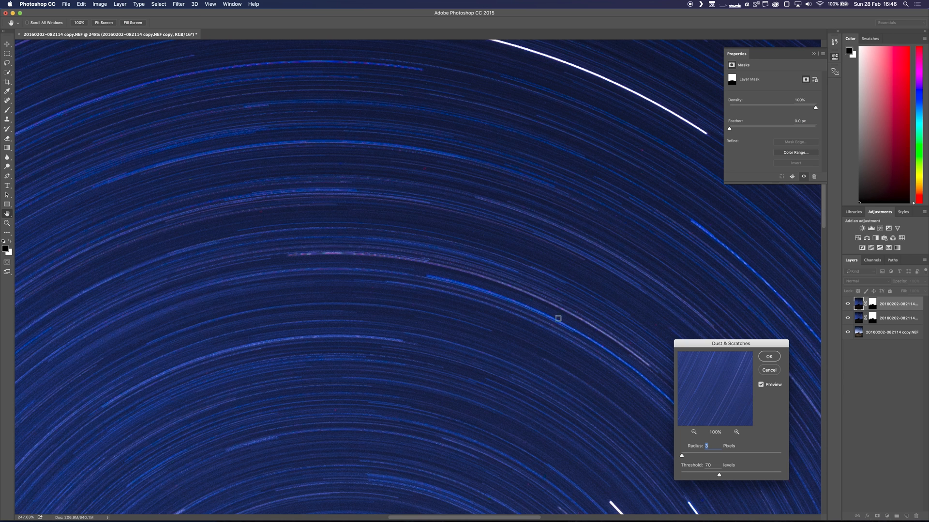
{"action": "mouse_move", "coordinate": [649, 378]}
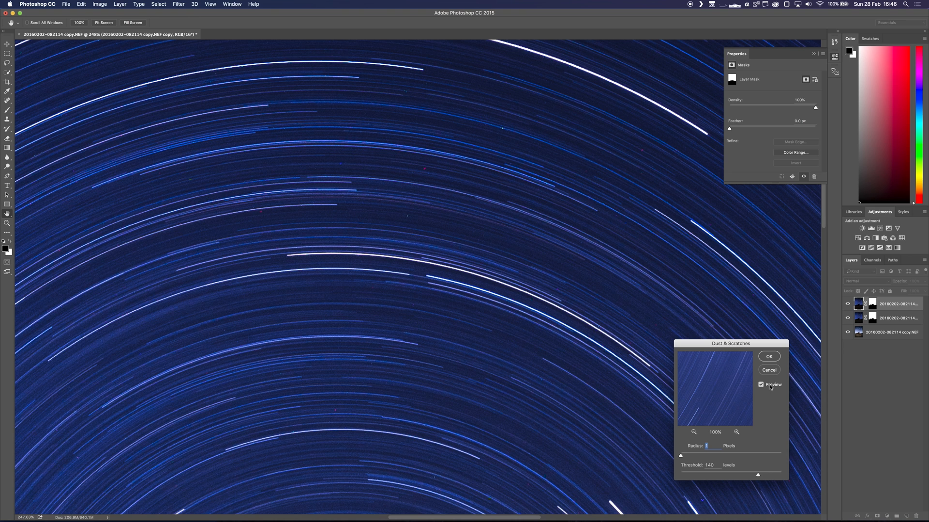
{"action": "left_click", "coordinate": [760, 385]}
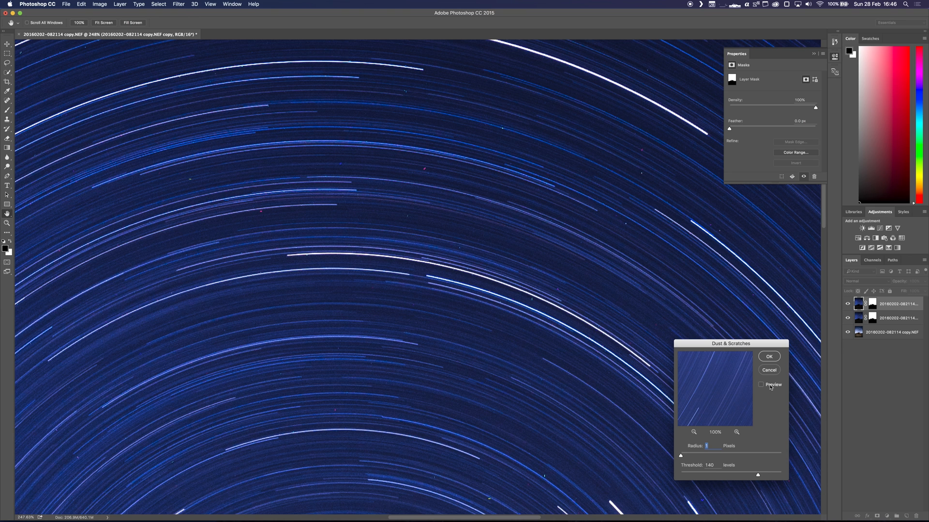
{"action": "left_click", "coordinate": [761, 385]}
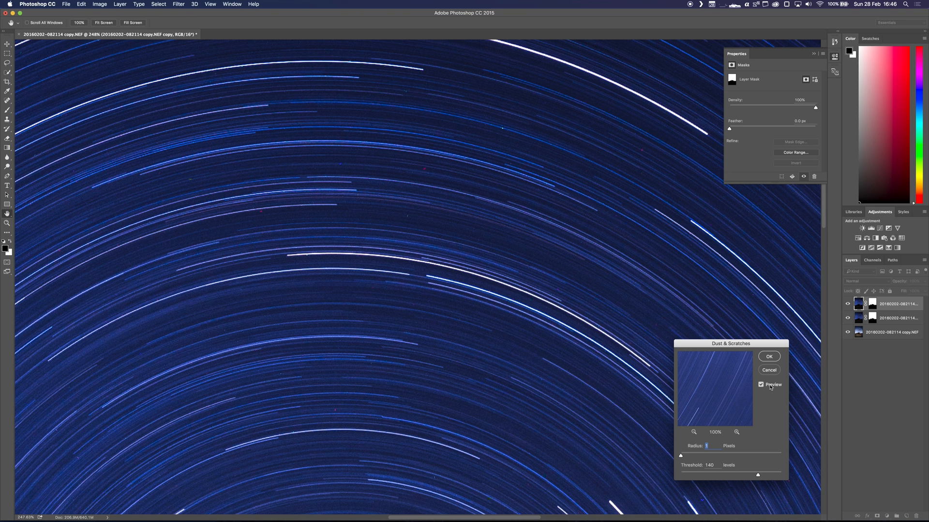
{"action": "left_click", "coordinate": [761, 384]}
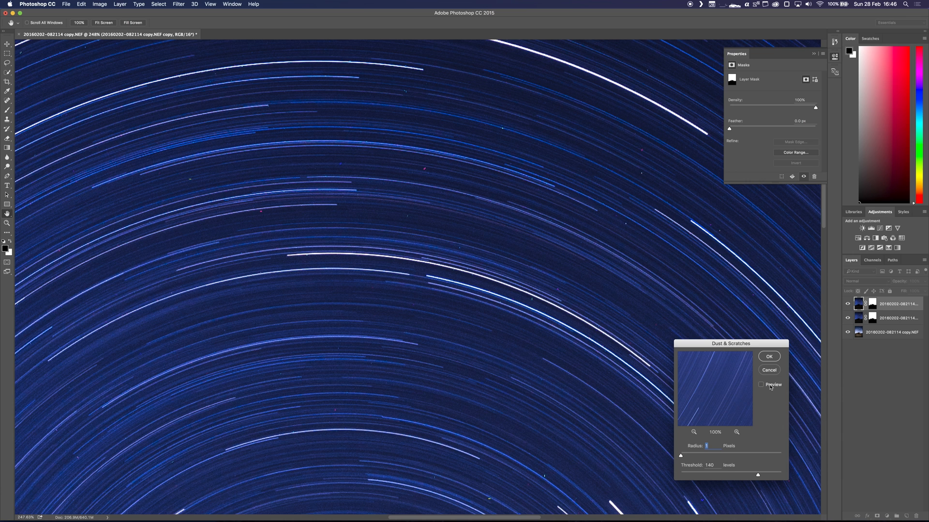
{"action": "left_click", "coordinate": [761, 384]}
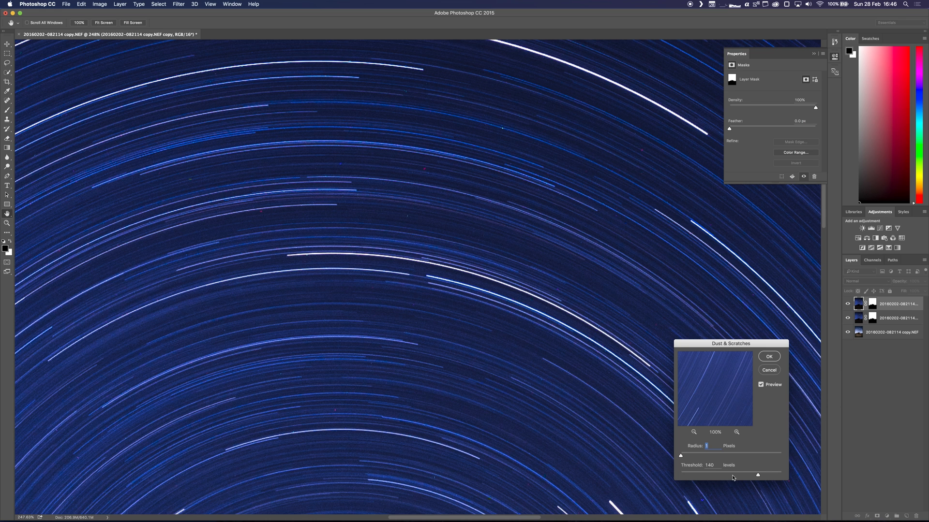
{"action": "mouse_move", "coordinate": [755, 489]}
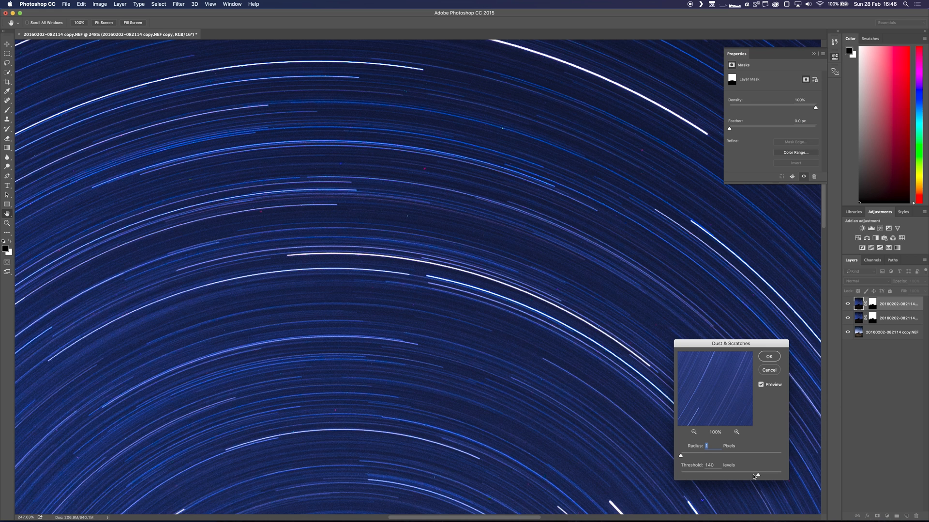
{"action": "left_click_drag", "start_coordinate": [755, 475], "coordinate": [704, 475]}
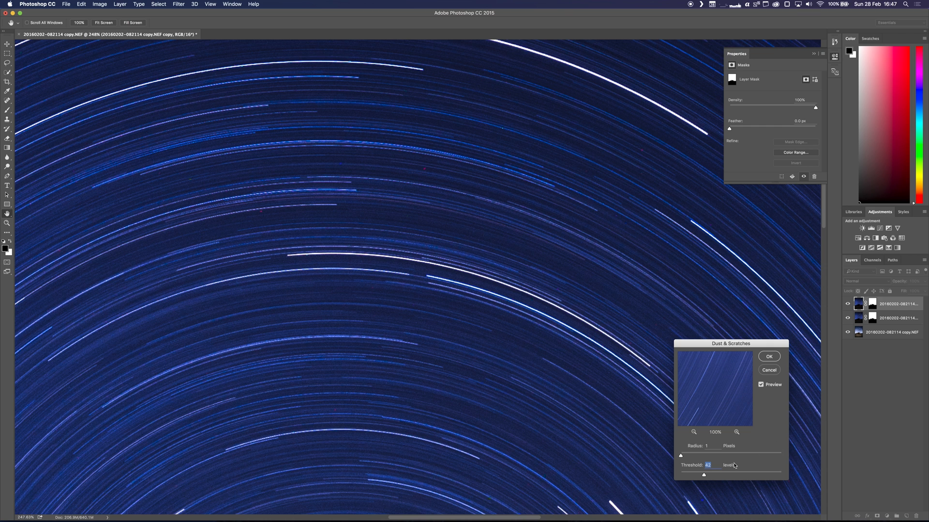
{"action": "left_click_drag", "start_coordinate": [704, 475], "coordinate": [758, 475]}
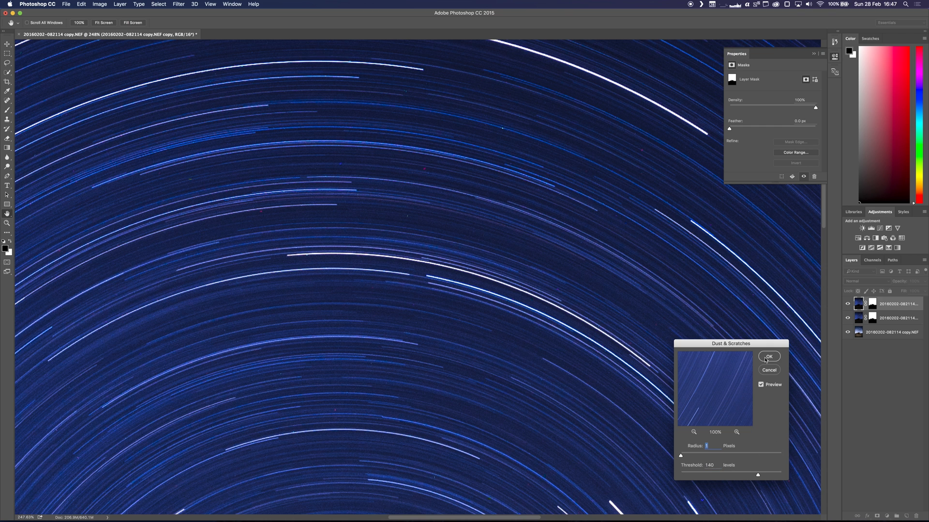
{"action": "left_click", "coordinate": [768, 357]}
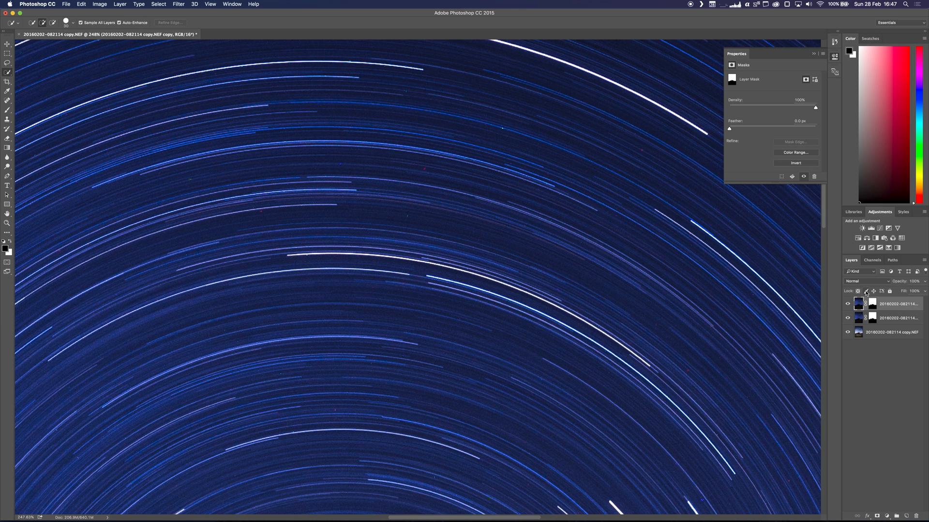
Step: Show the blend mode list for the filtered sky copy
{"action": "left_click", "coordinate": [860, 281]}
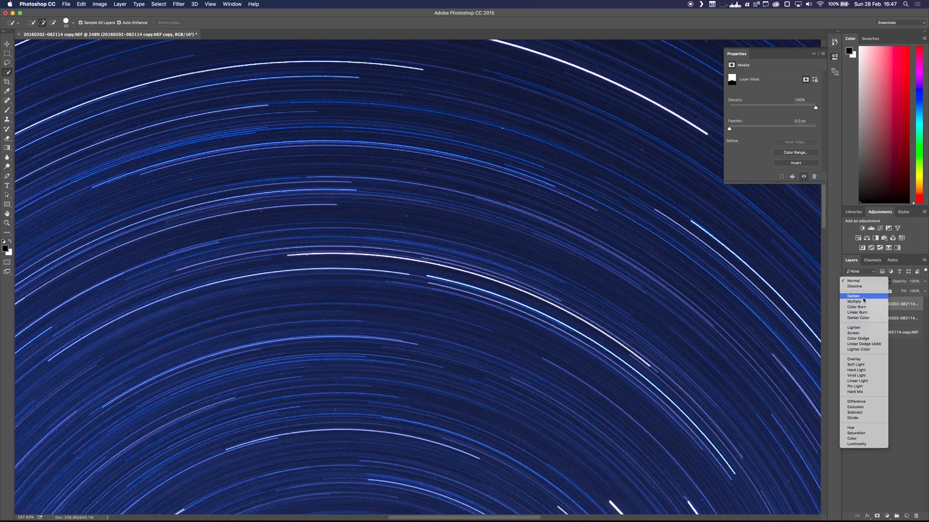
{"action": "mouse_move", "coordinate": [855, 369]}
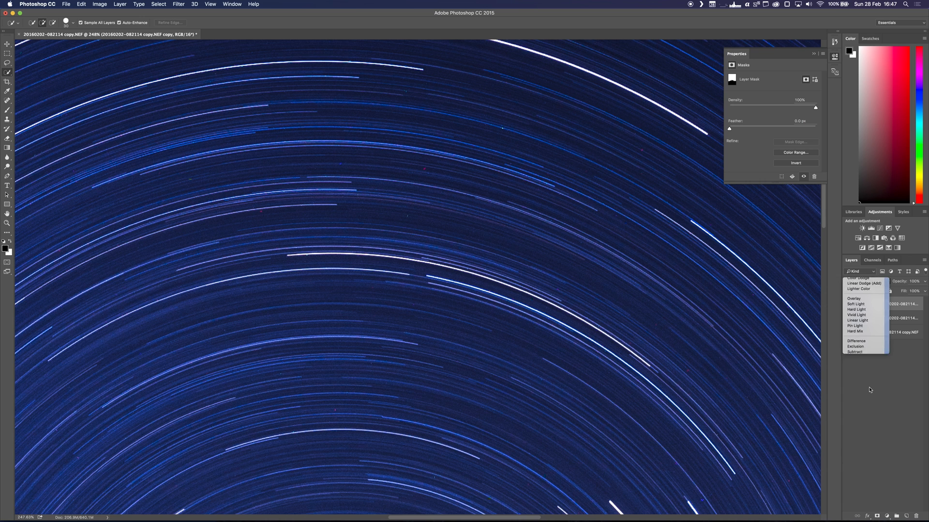
Step: Set the filtered sky copy to Pin Light and scroll to inspect the rocks
{"action": "left_click", "coordinate": [854, 325]}
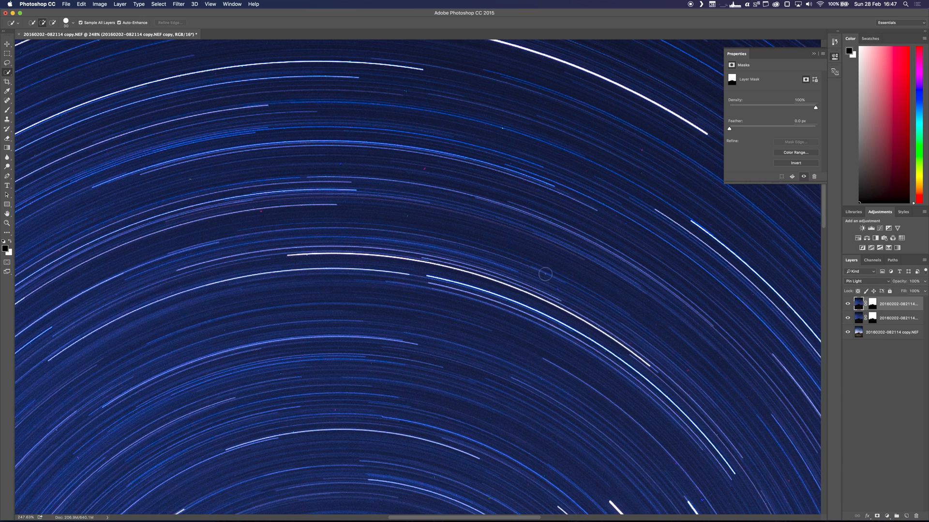
{"action": "mouse_move", "coordinate": [671, 284]}
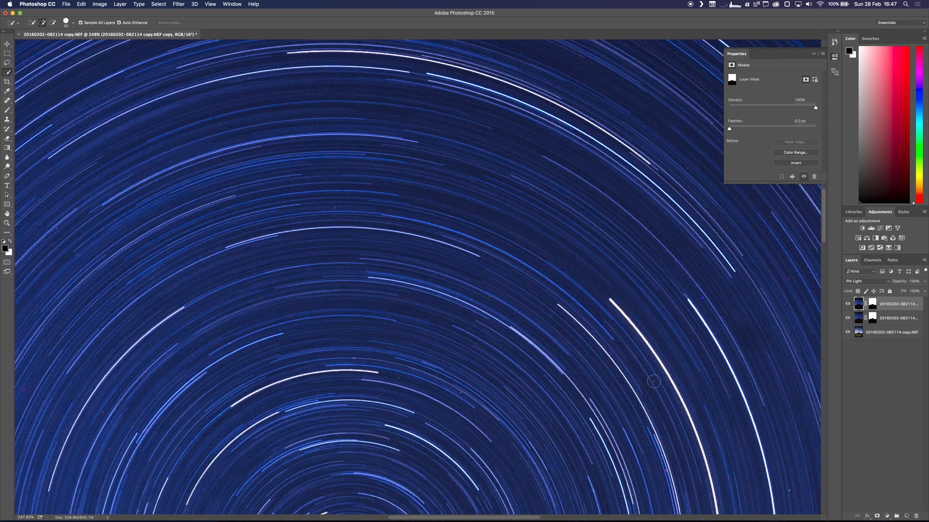
{"action": "scroll", "scroll_direction": "down", "scroll_amount": 3}
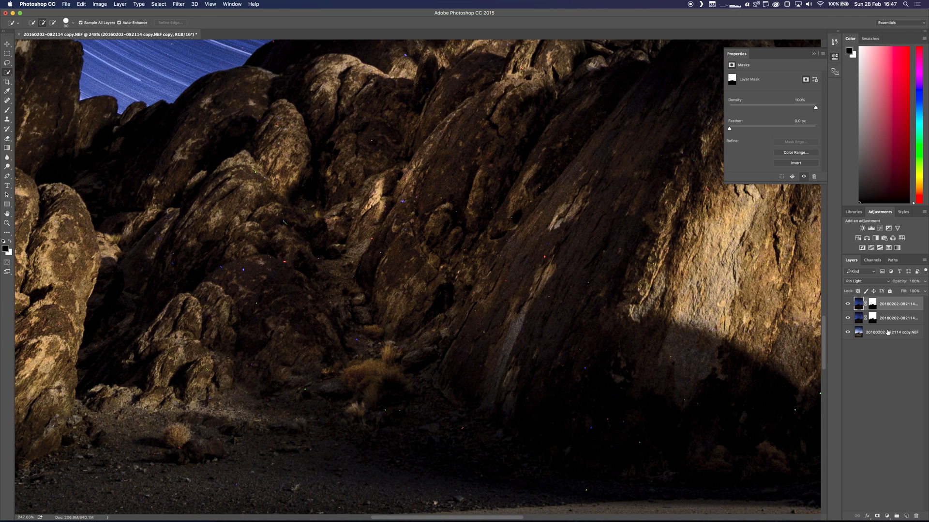
Step: Duplicate the bottom rocky foreground layer, giving four stacked layers
{"action": "left_click", "coordinate": [891, 332]}
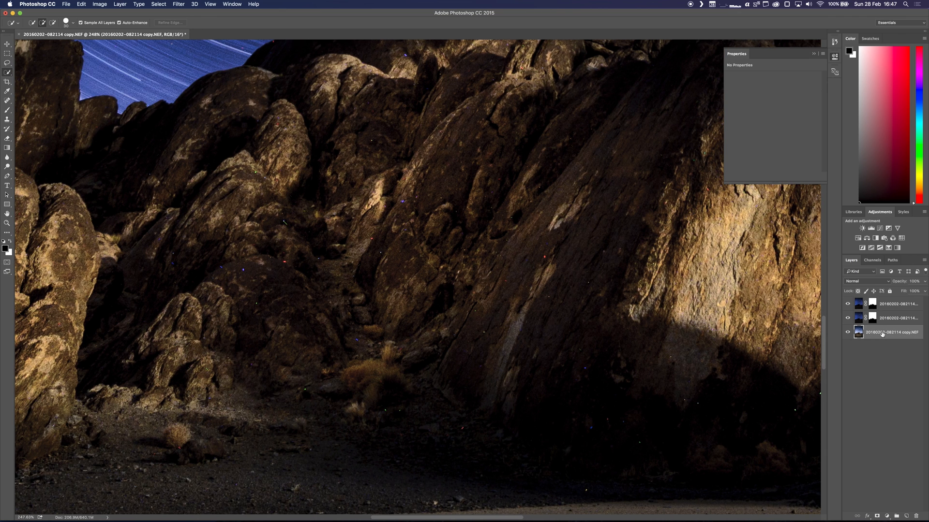
{"action": "right_click", "coordinate": [883, 332]}
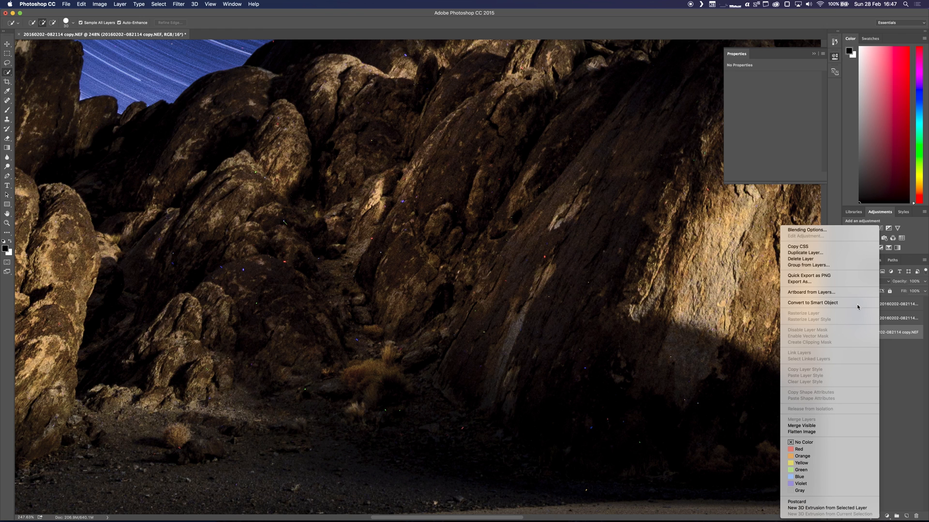
{"action": "left_click", "coordinate": [805, 252]}
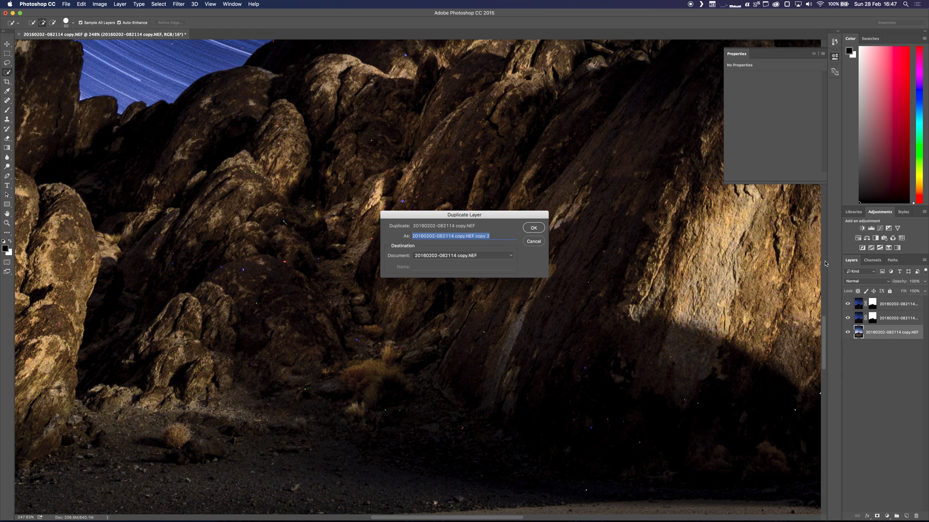
{"action": "left_click", "coordinate": [533, 228]}
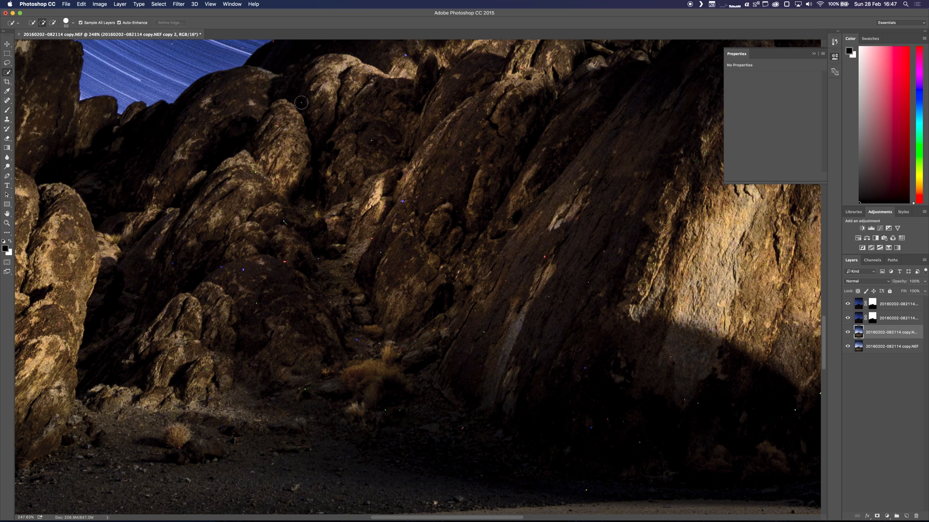
{"action": "left_click", "coordinate": [184, 3]}
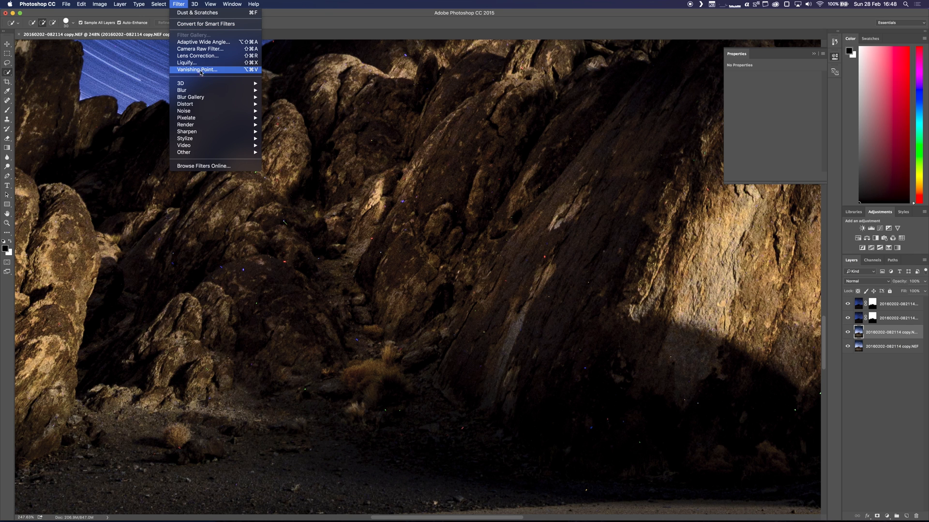
{"action": "mouse_move", "coordinate": [184, 110]}
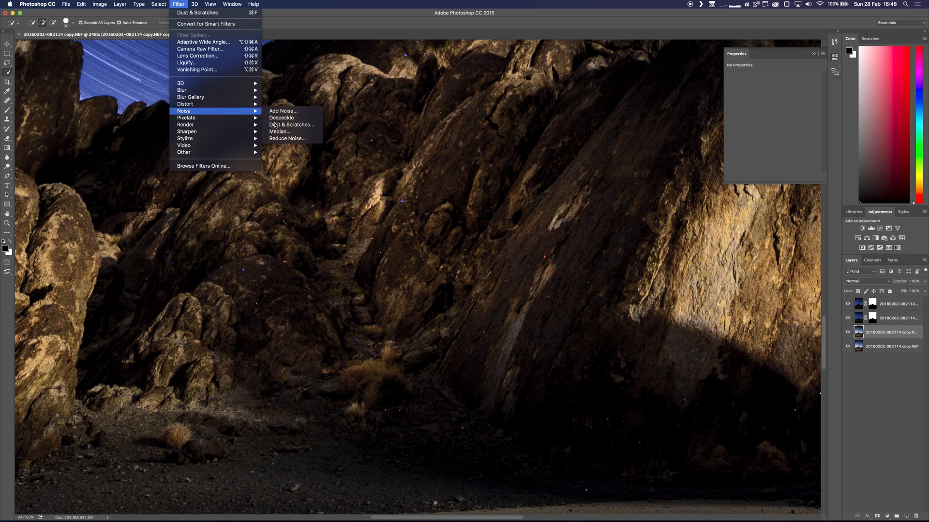
Step: Apply Dust & Scratches at radius 3, threshold 70, comparing the preview on and off
{"action": "left_click", "coordinate": [291, 124]}
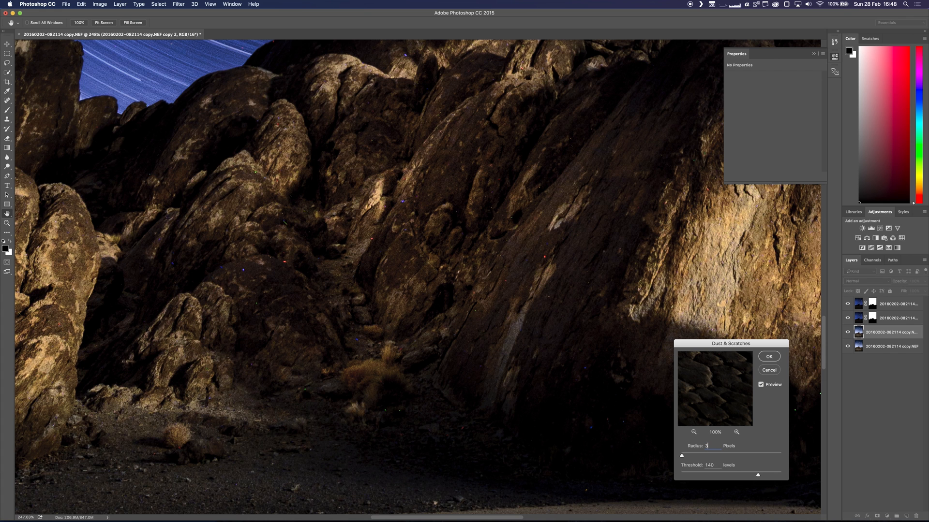
{"action": "left_click_drag", "start_coordinate": [757, 475], "coordinate": [718, 475]}
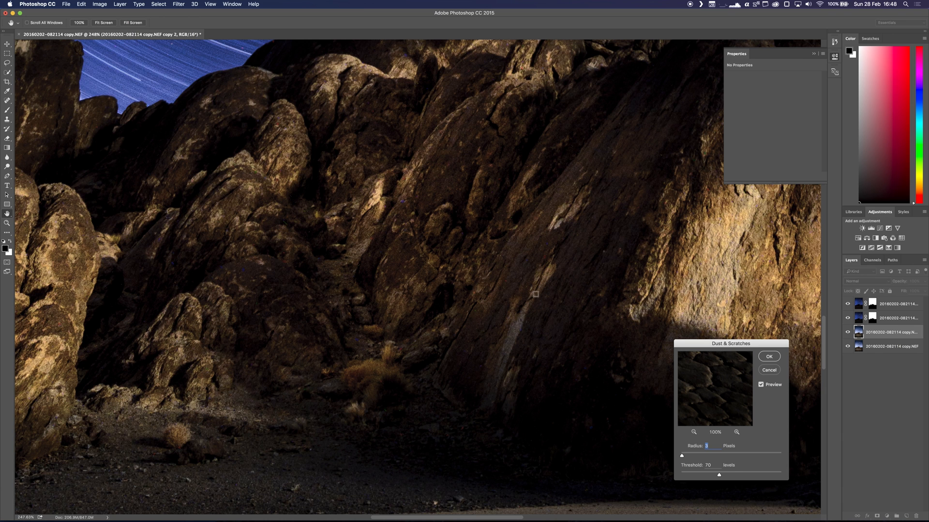
{"action": "mouse_move", "coordinate": [530, 263]}
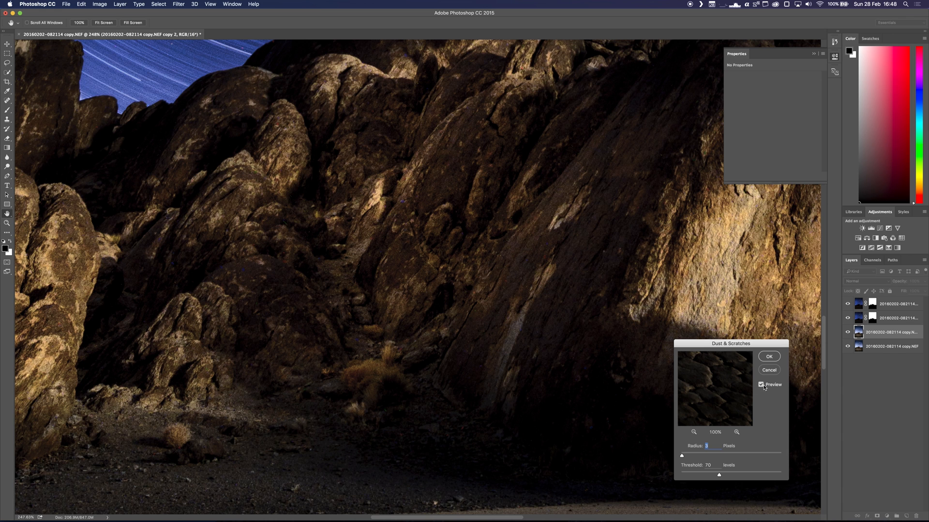
{"action": "mouse_move", "coordinate": [765, 382]}
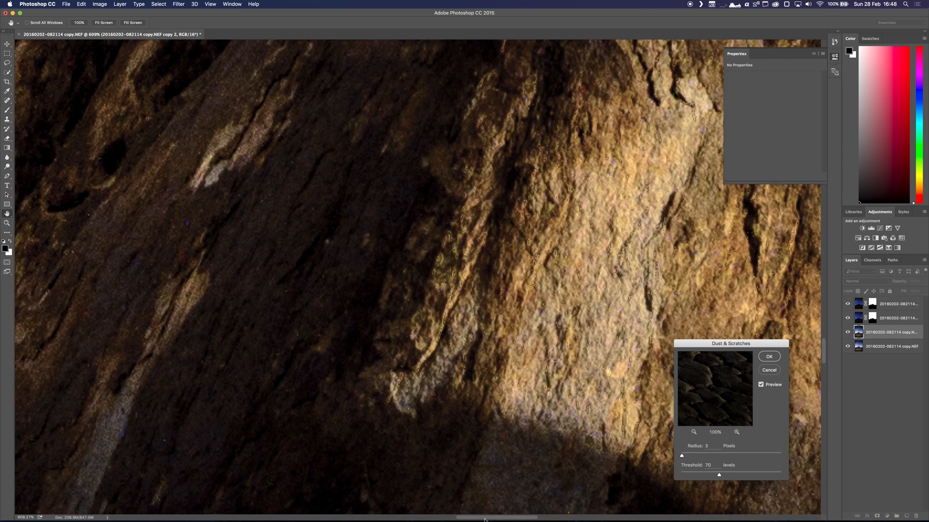
{"action": "left_click", "coordinate": [760, 385]}
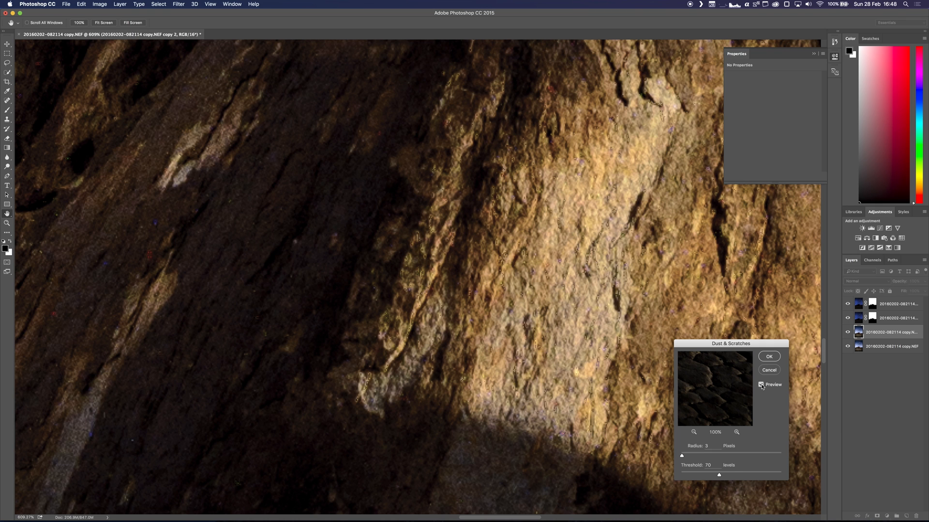
{"action": "left_click", "coordinate": [761, 384]}
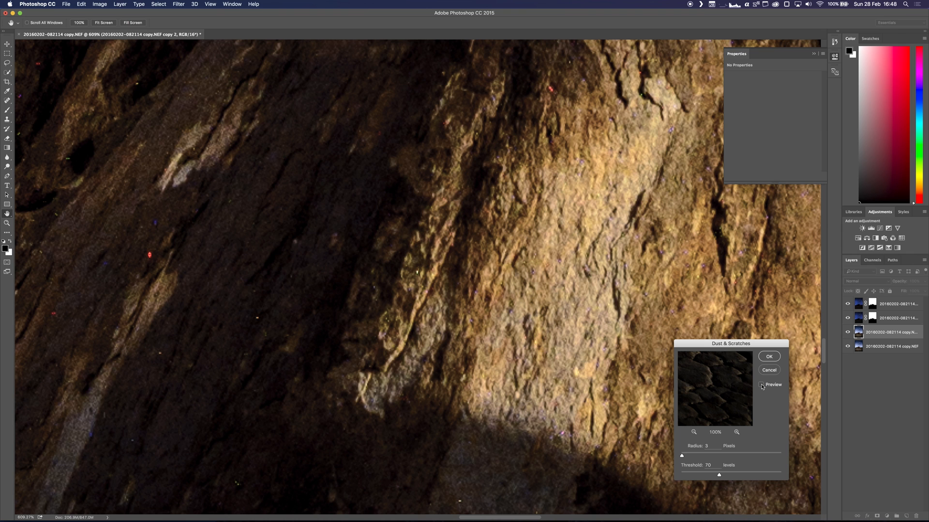
{"action": "left_click", "coordinate": [760, 385]}
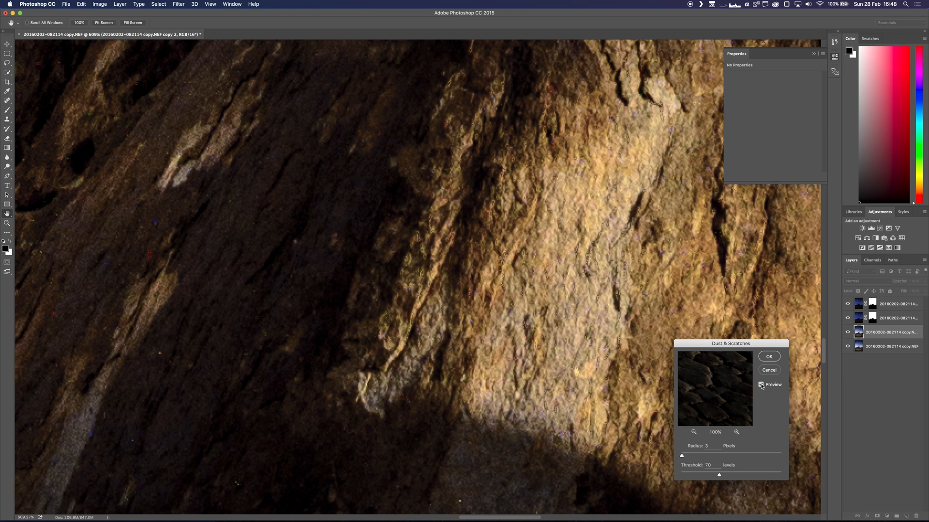
{"action": "left_click", "coordinate": [760, 384]}
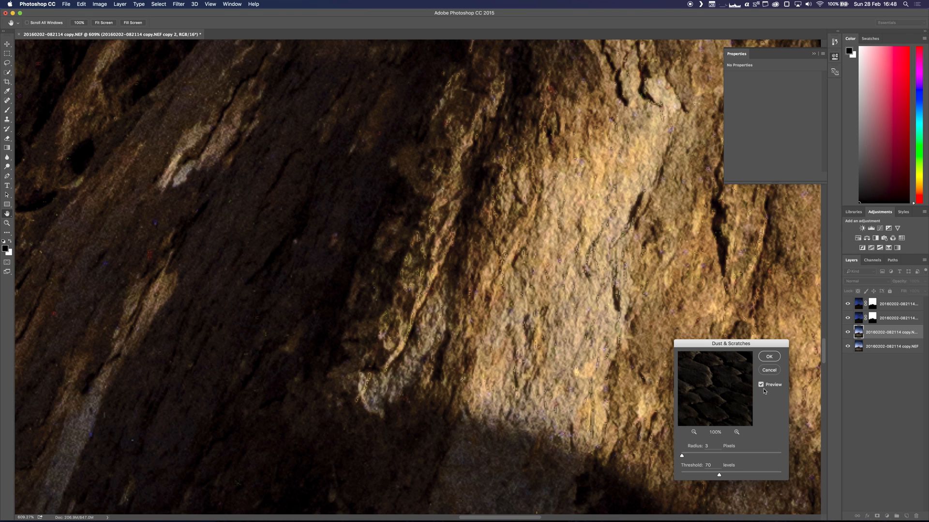
{"action": "left_click", "coordinate": [761, 384]}
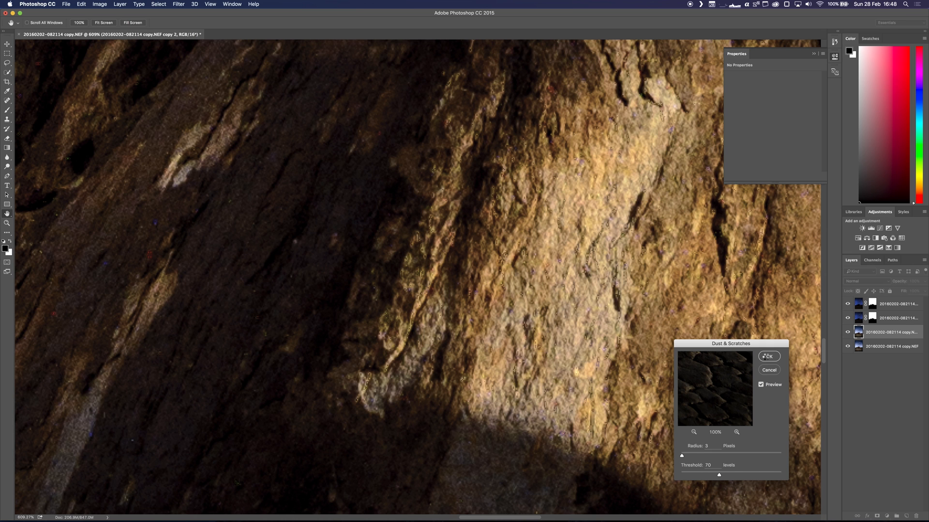
{"action": "left_click", "coordinate": [768, 356]}
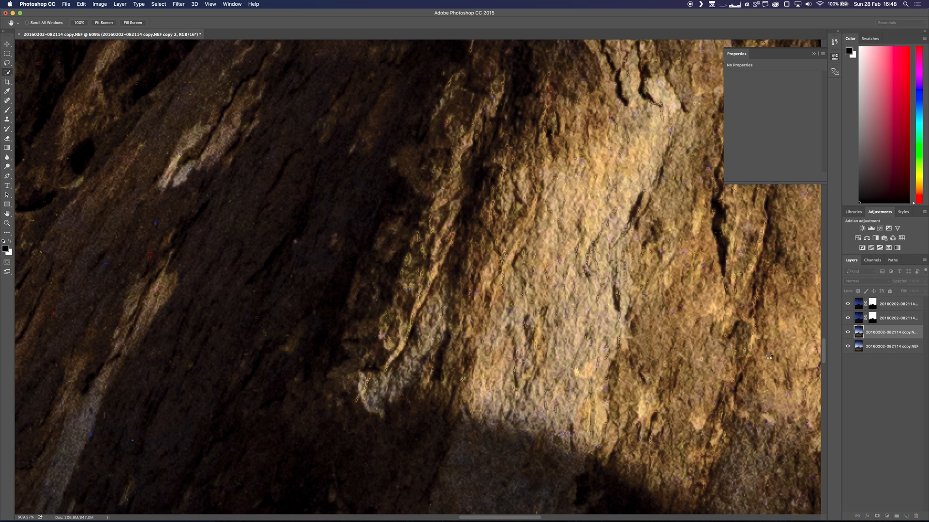
Step: Try Darken on the filtered foreground copy, then switch its blend mode to Pin Light
{"action": "left_click", "coordinate": [7, 74]}
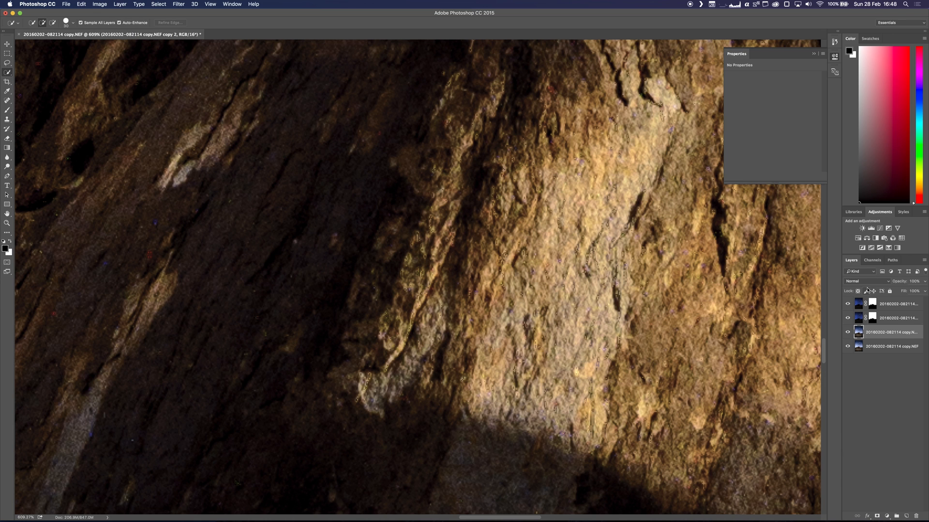
{"action": "left_click", "coordinate": [862, 281]}
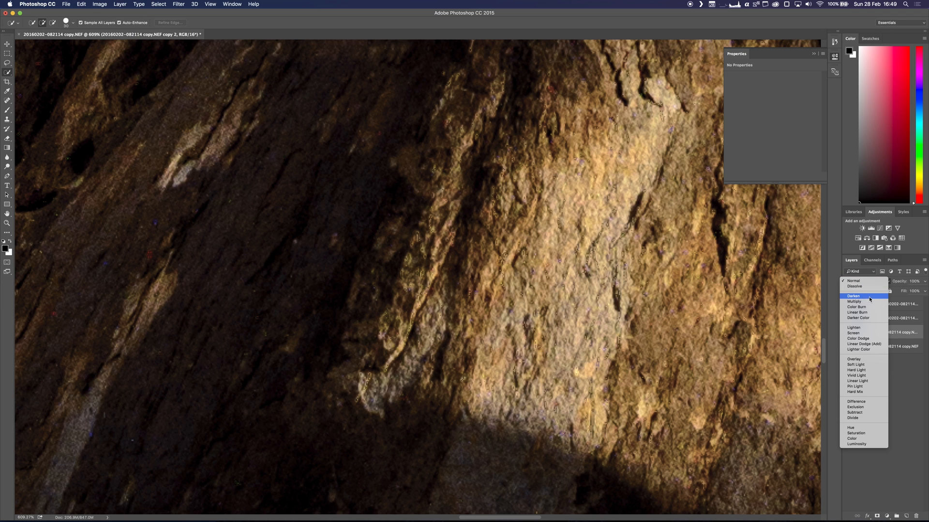
{"action": "left_click", "coordinate": [853, 296]}
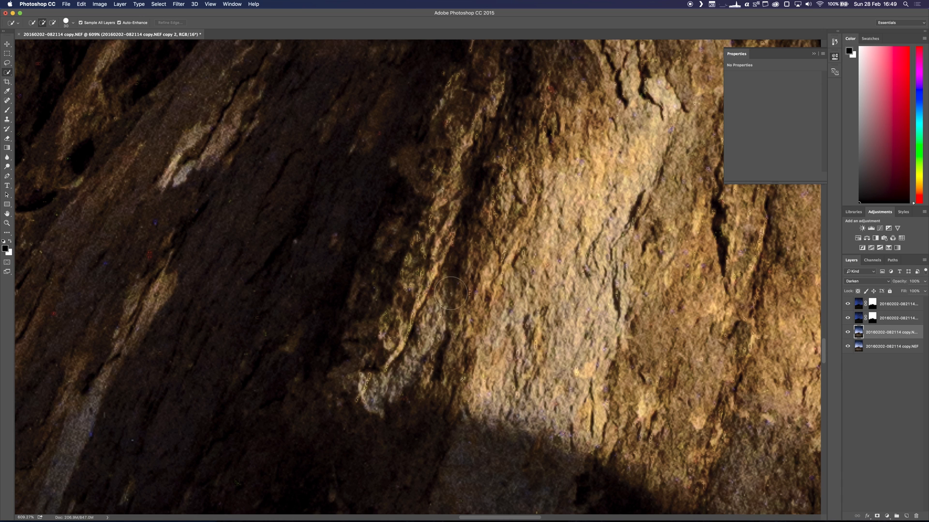
{"action": "mouse_move", "coordinate": [383, 347]}
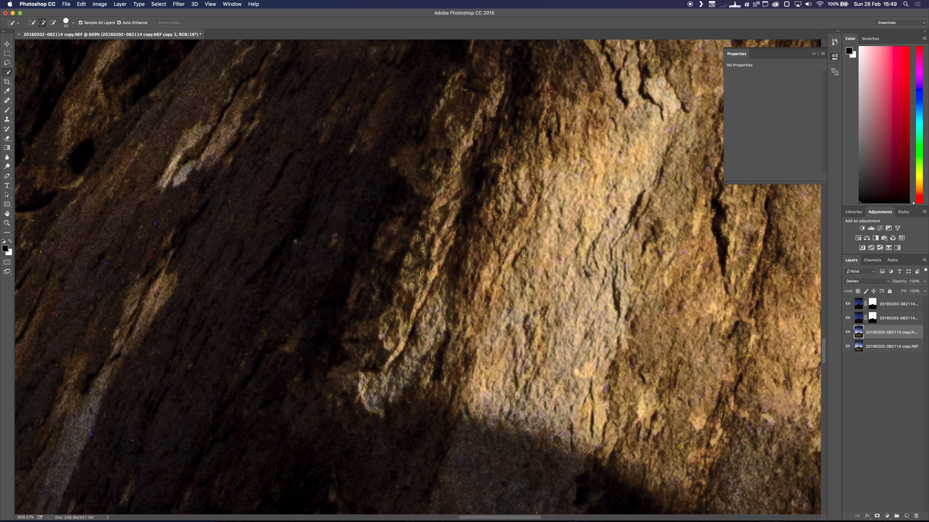
{"action": "mouse_move", "coordinate": [424, 235]}
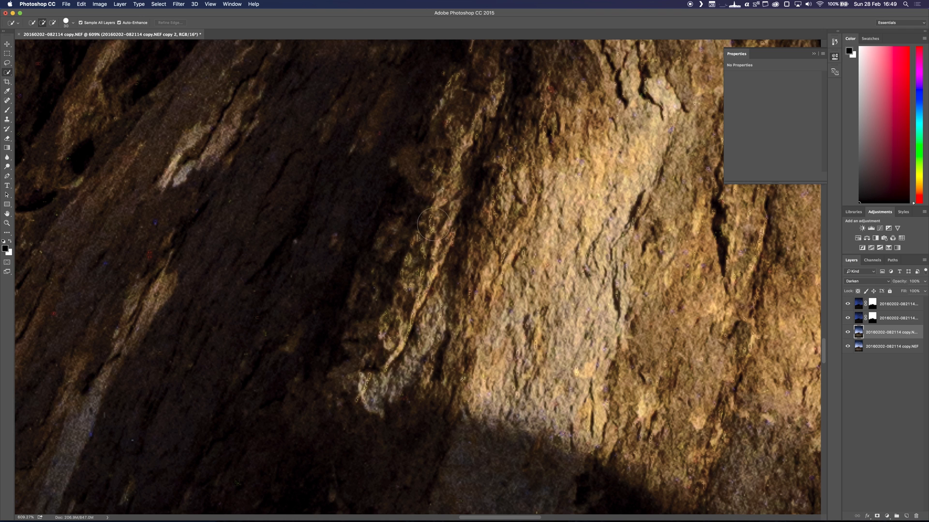
{"action": "left_click", "coordinate": [866, 281]}
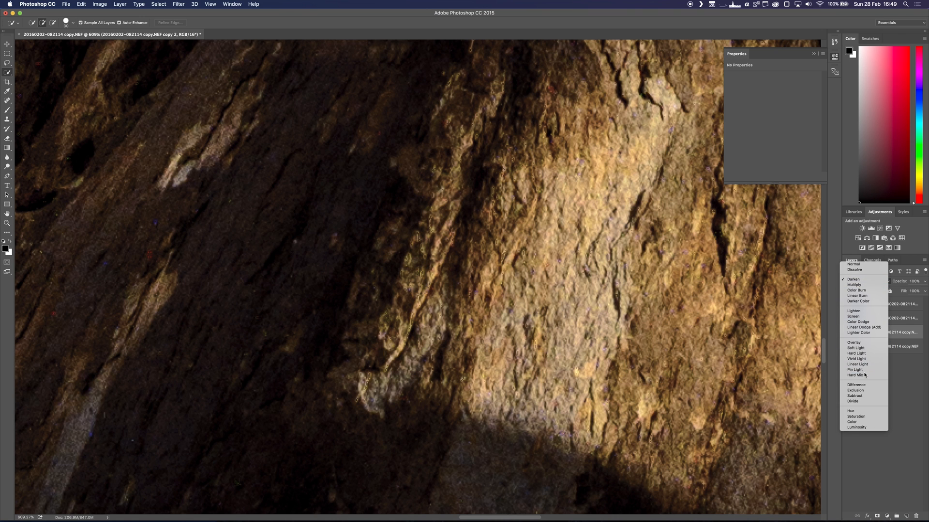
{"action": "left_click", "coordinate": [854, 370]}
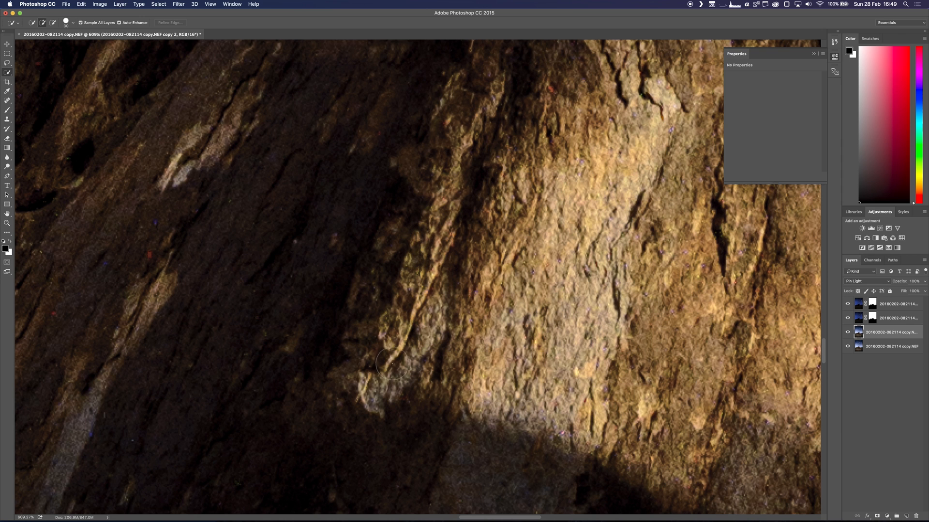
{"action": "mouse_move", "coordinate": [391, 373]}
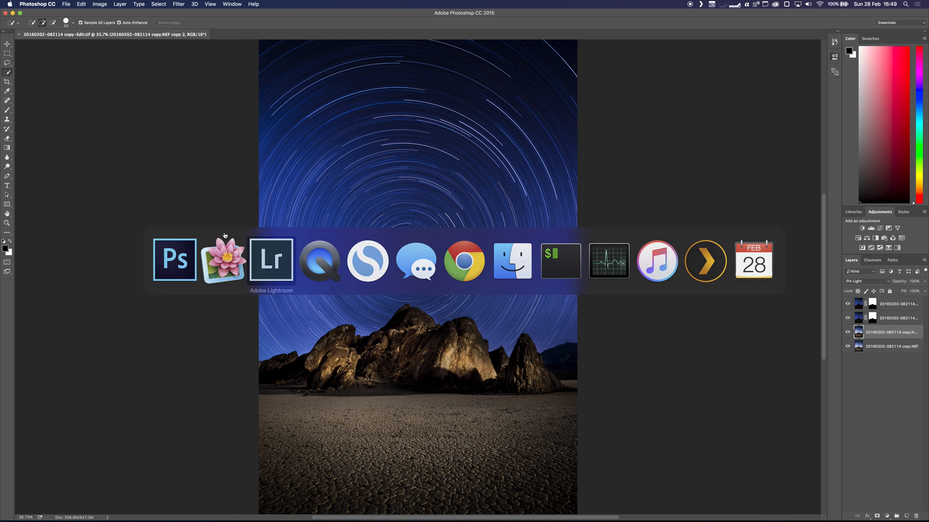
Step: In Lightroom, enable lens profile corrections on the edited TIF and expand the Detail panel
{"action": "left_click", "coordinate": [274, 261]}
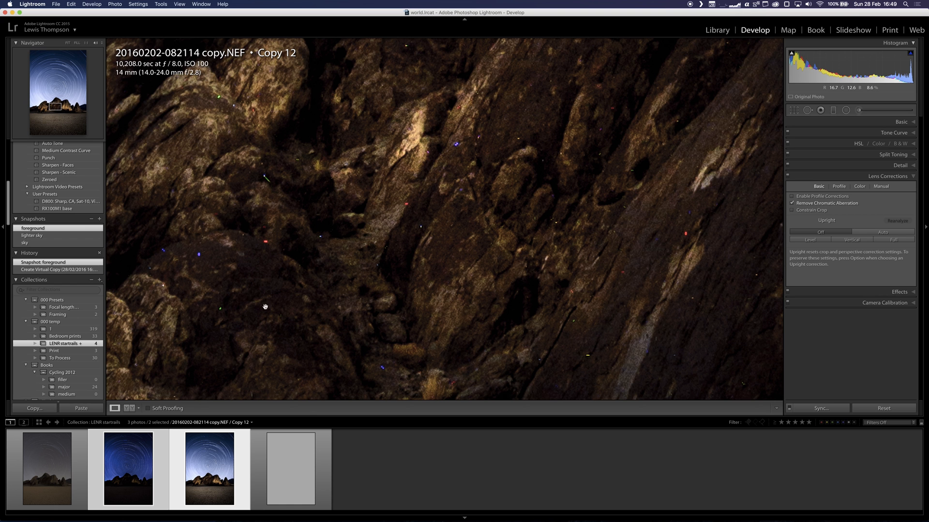
{"action": "mouse_move", "coordinate": [289, 468]}
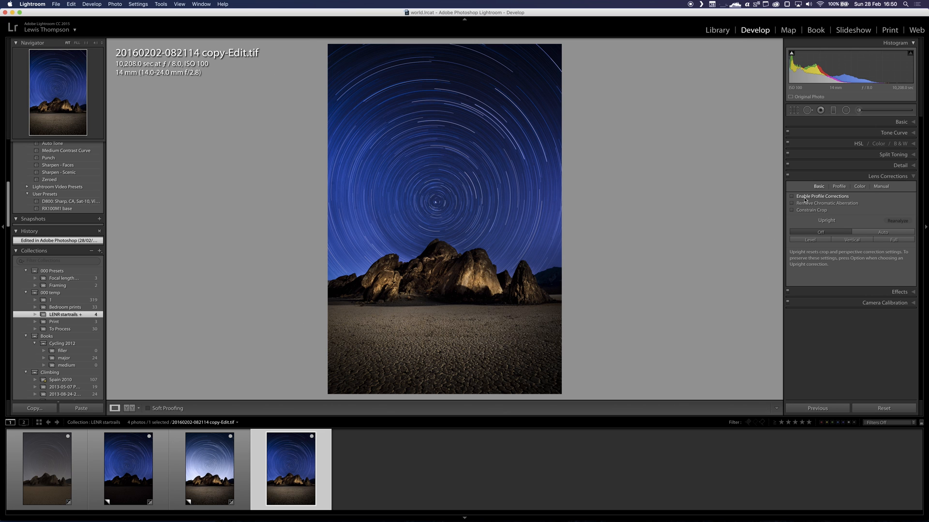
{"action": "left_click", "coordinate": [791, 196]}
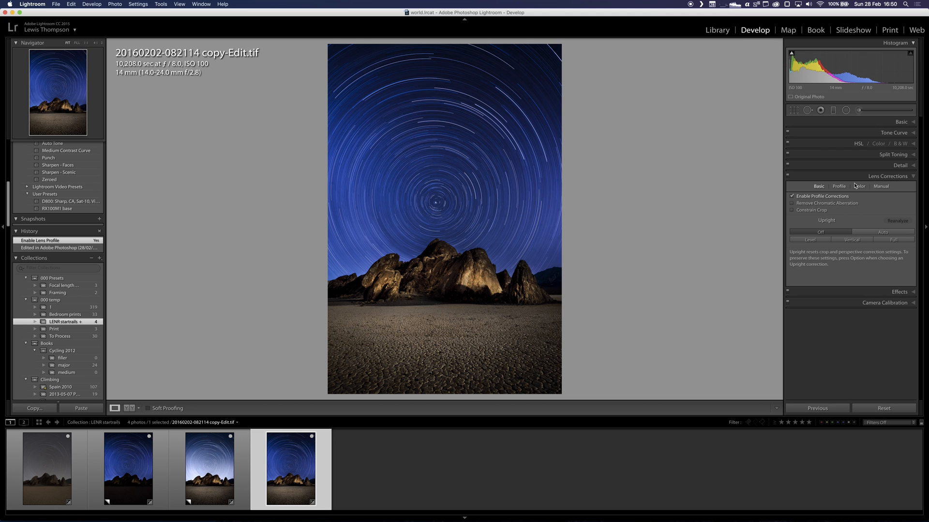
{"action": "left_click", "coordinate": [899, 165]}
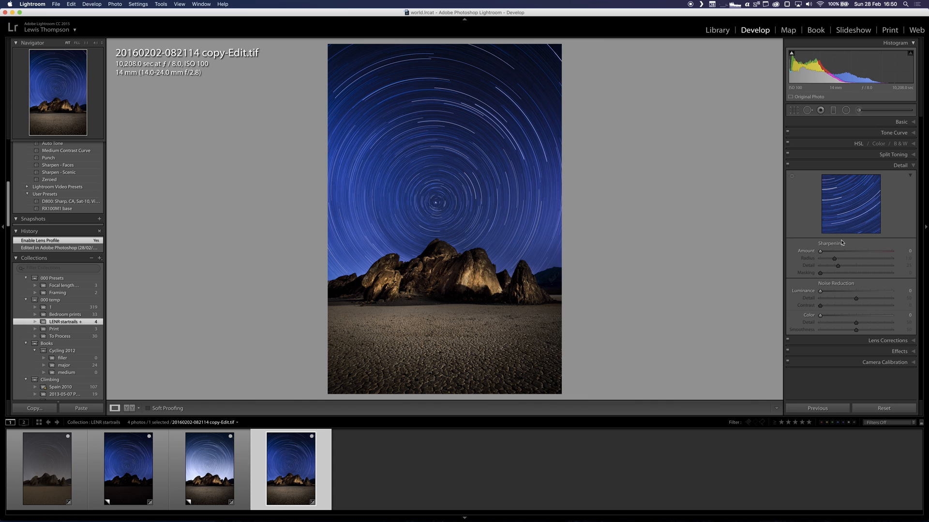
{"action": "mouse_move", "coordinate": [843, 243]}
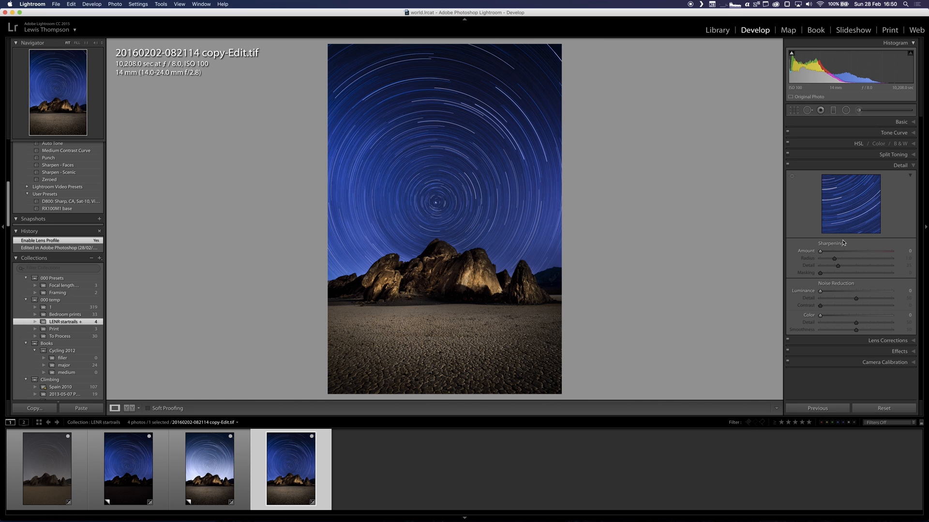
{"action": "mouse_move", "coordinate": [556, 243]}
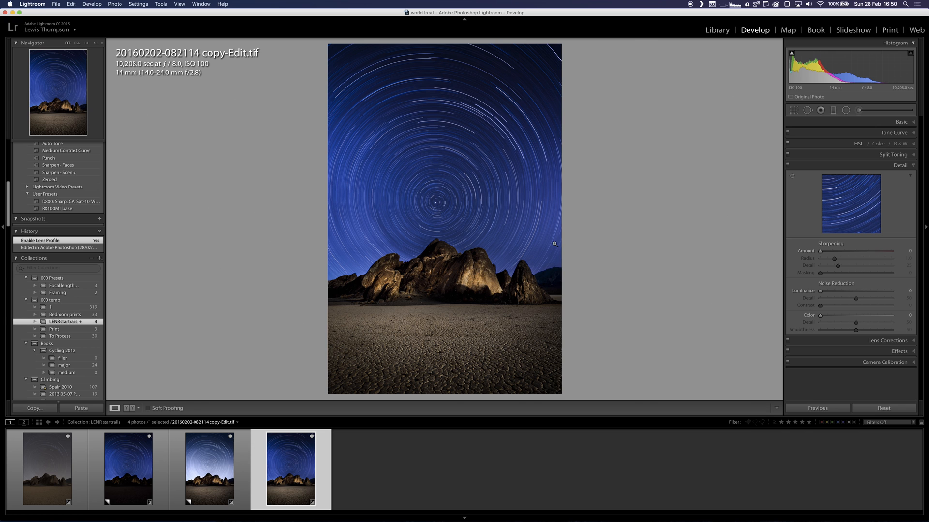